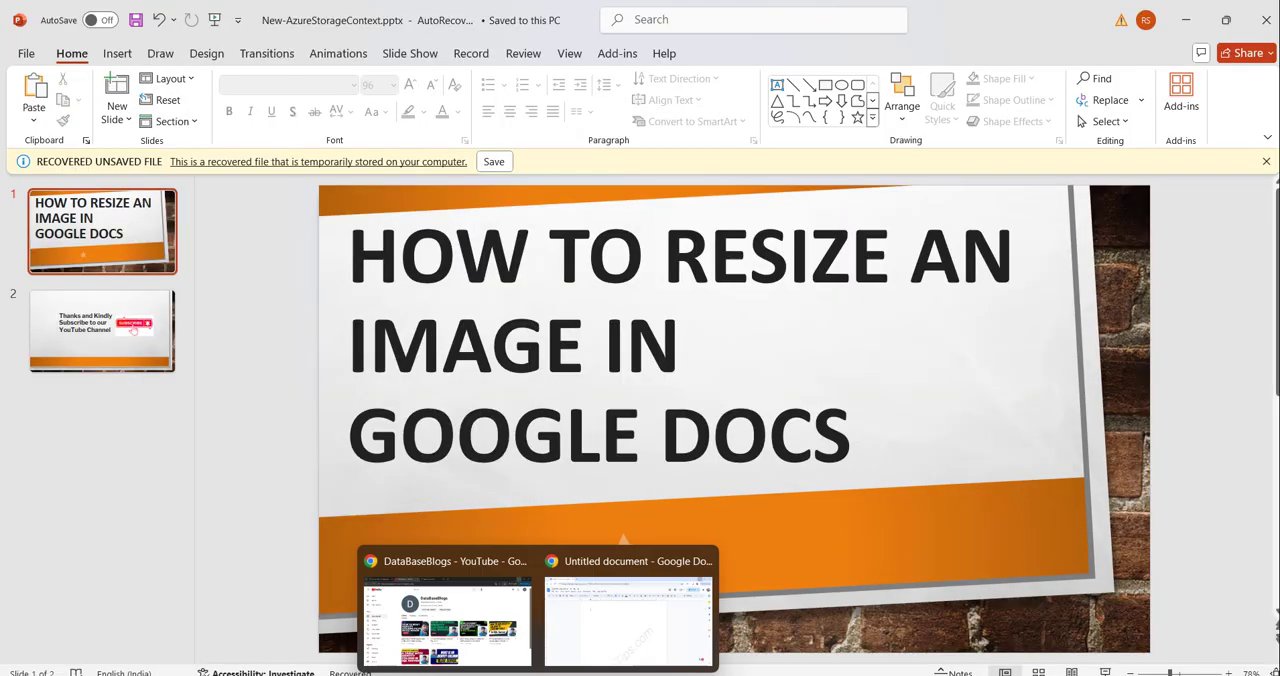
Step: Switch from the PowerPoint slide to the blank Untitled document in Chrome
click(628, 615)
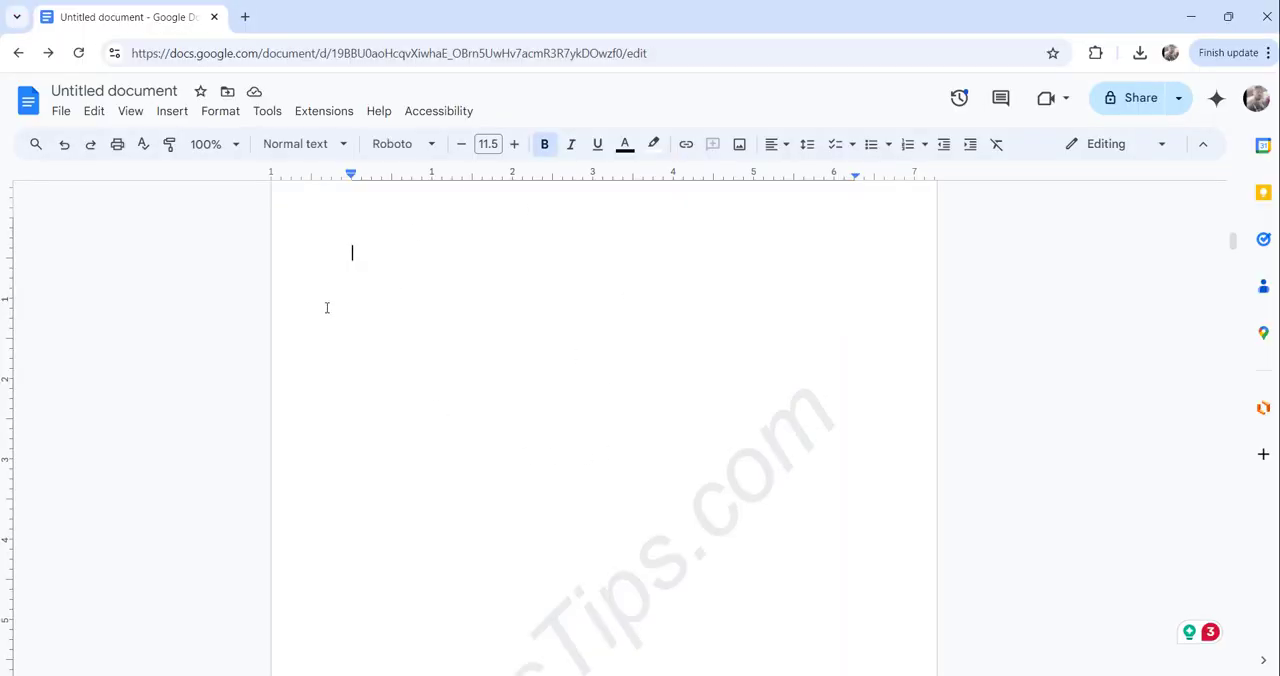
mouse_move(363, 286)
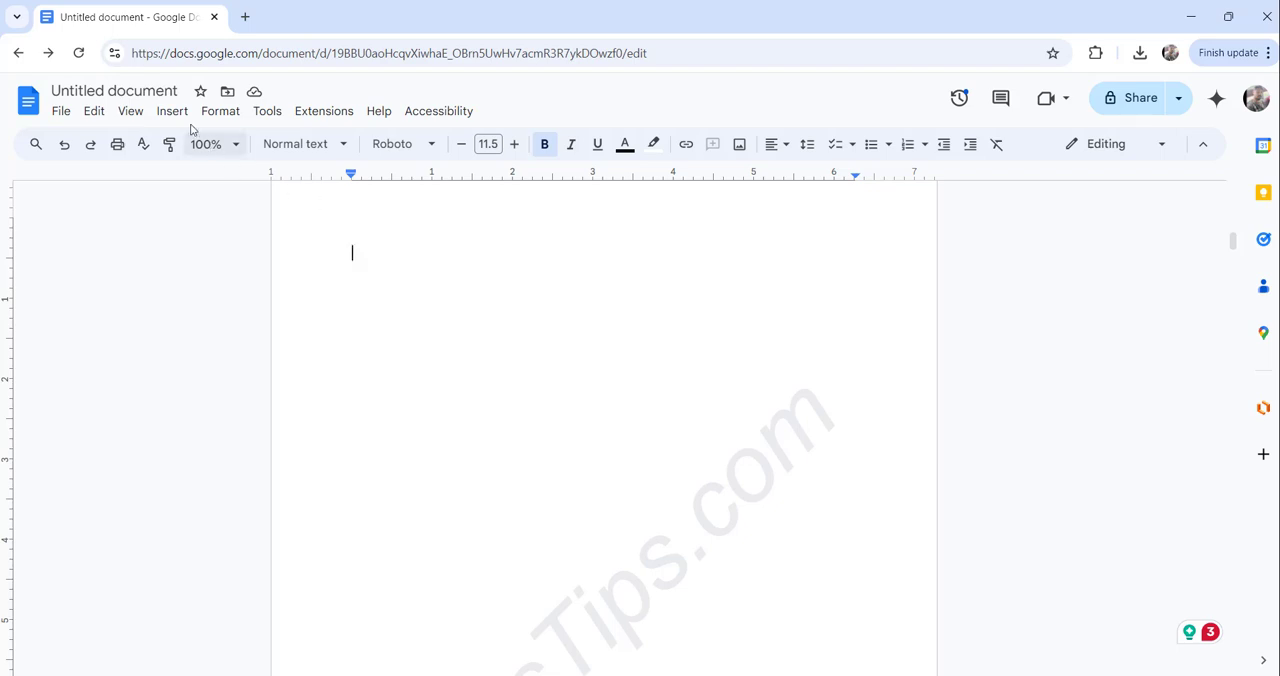
Step: Upload the Kind-Hearted Lion picture from the computer into the document
click(172, 111)
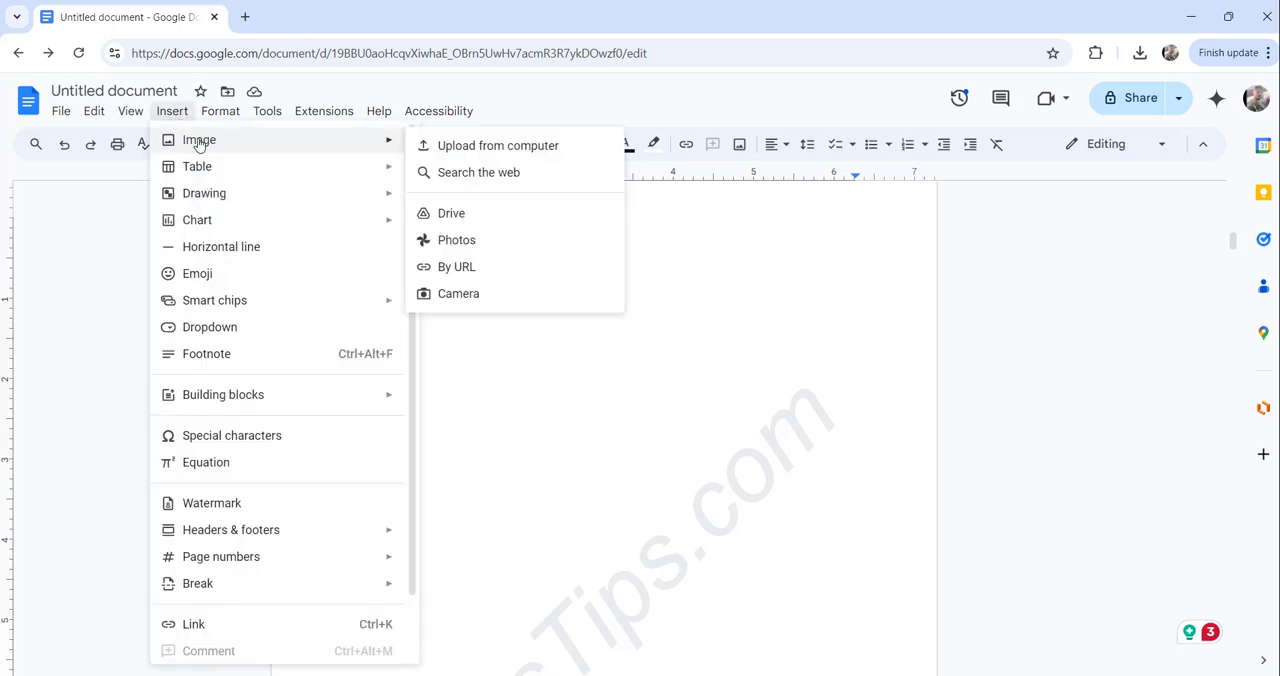
mouse_move(490, 145)
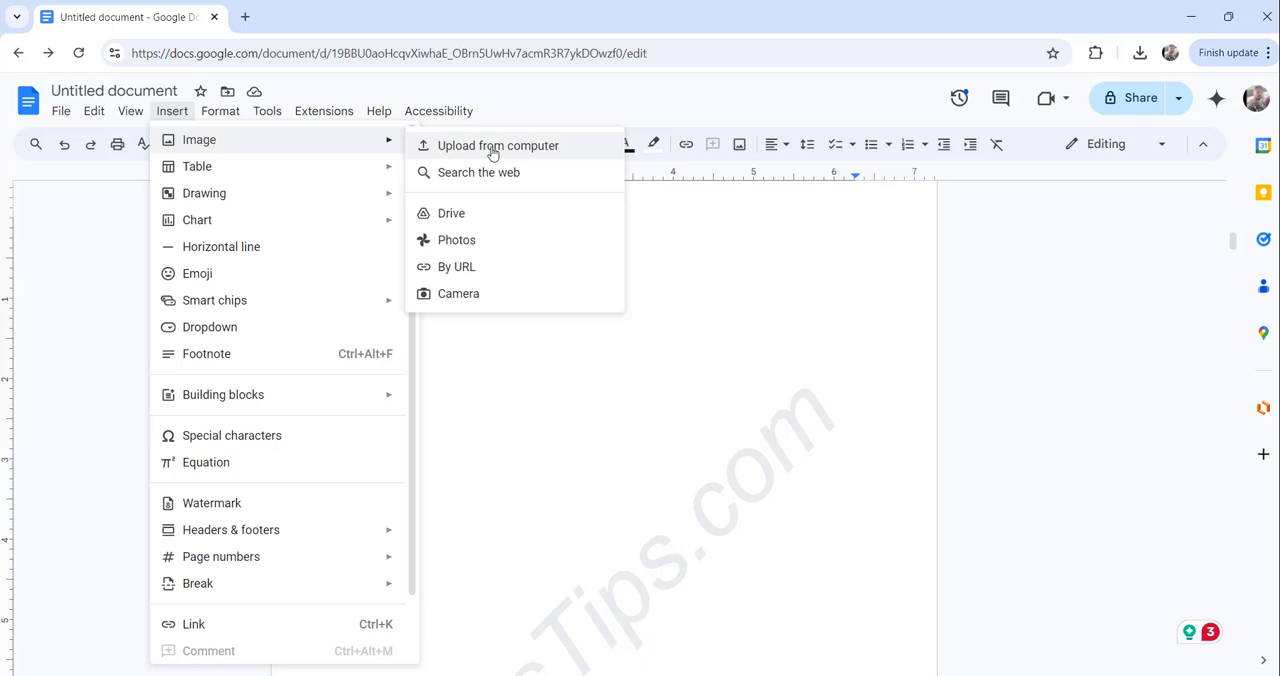
click(498, 145)
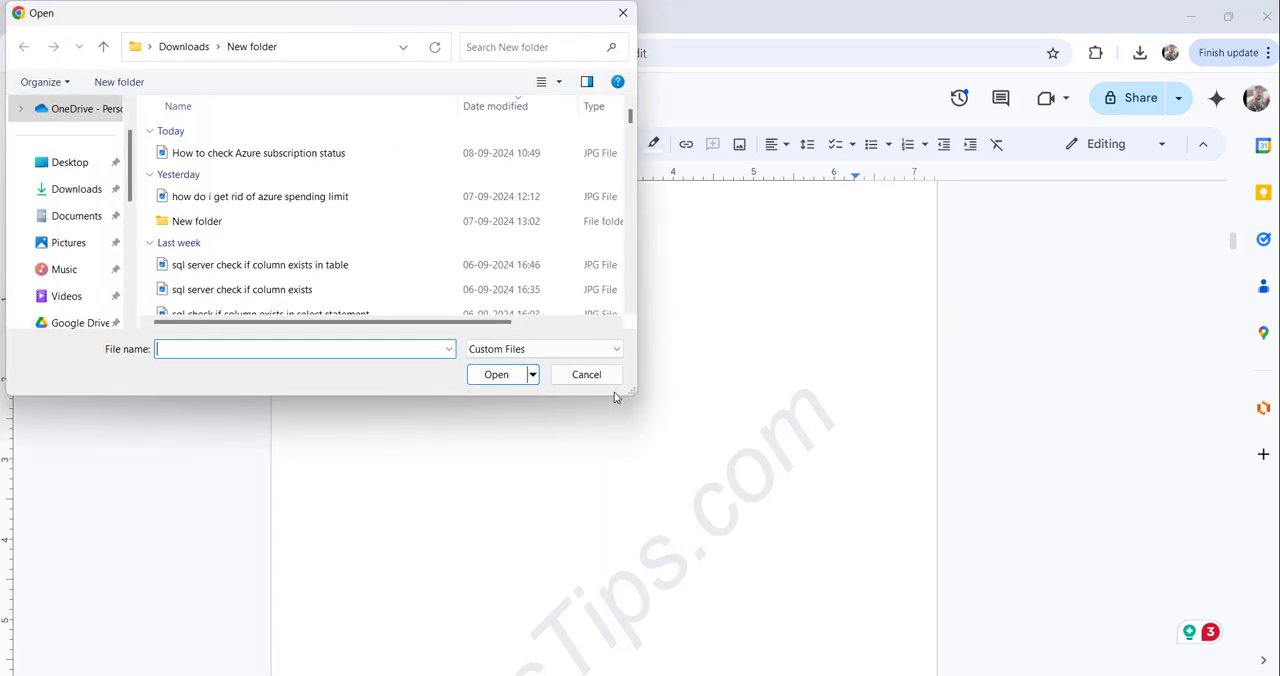
click(69, 161)
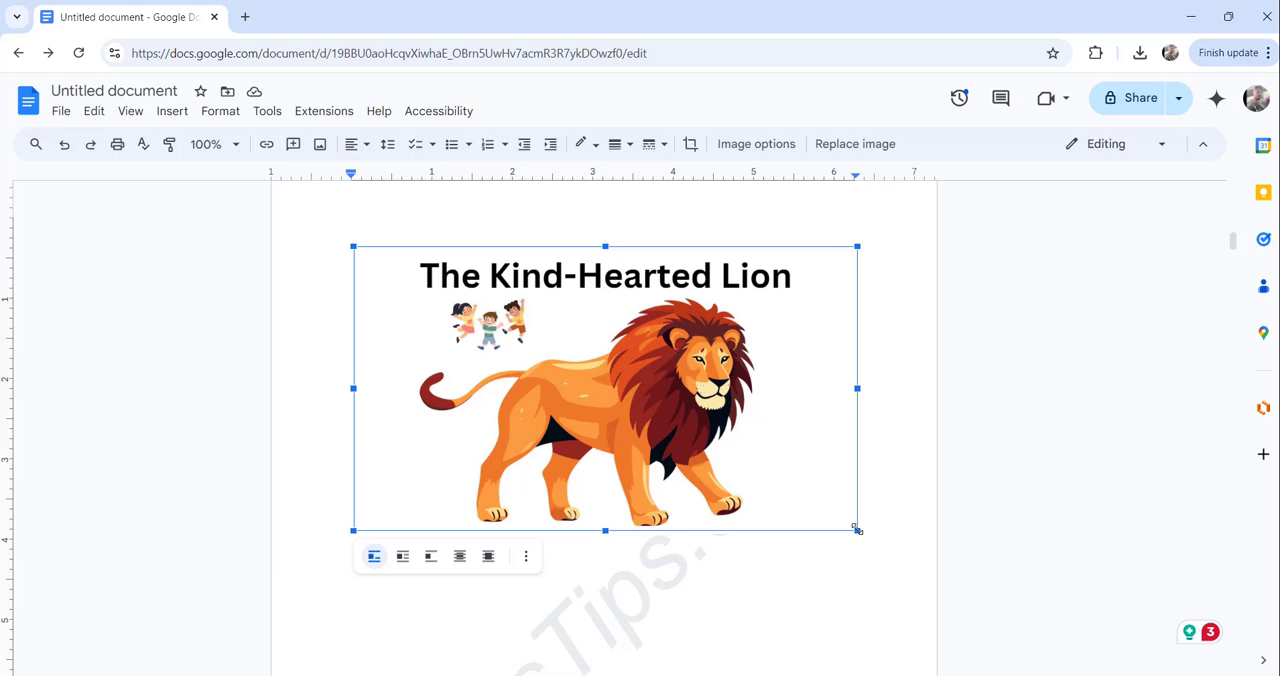
Step: Drag the lion image's handles to shrink it, then stretch it taller
drag(857, 528, 832, 518)
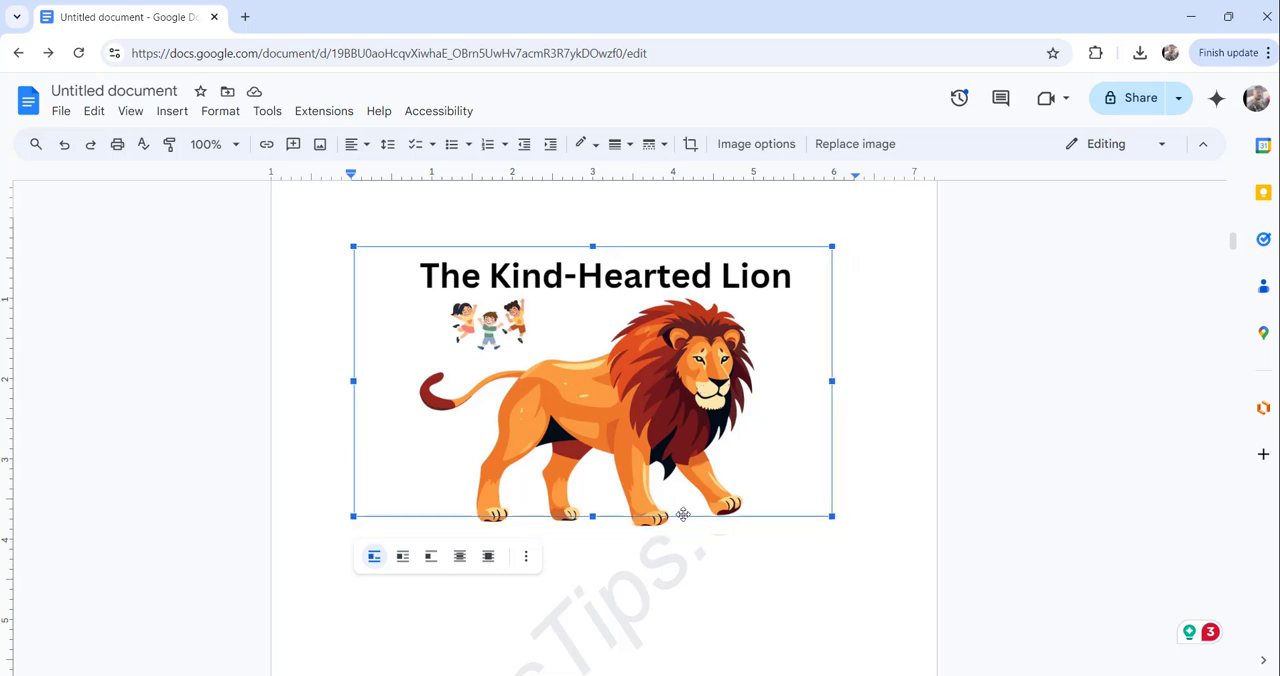
drag(831, 515, 901, 555)
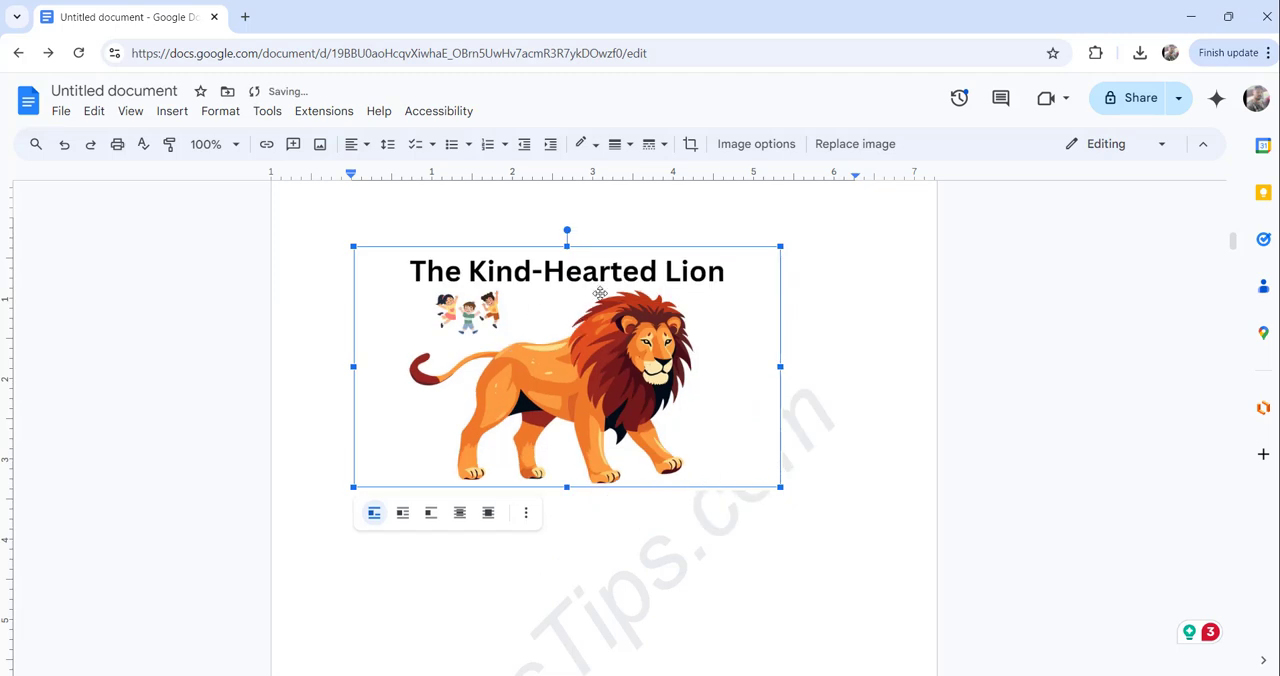
drag(780, 367, 745, 377)
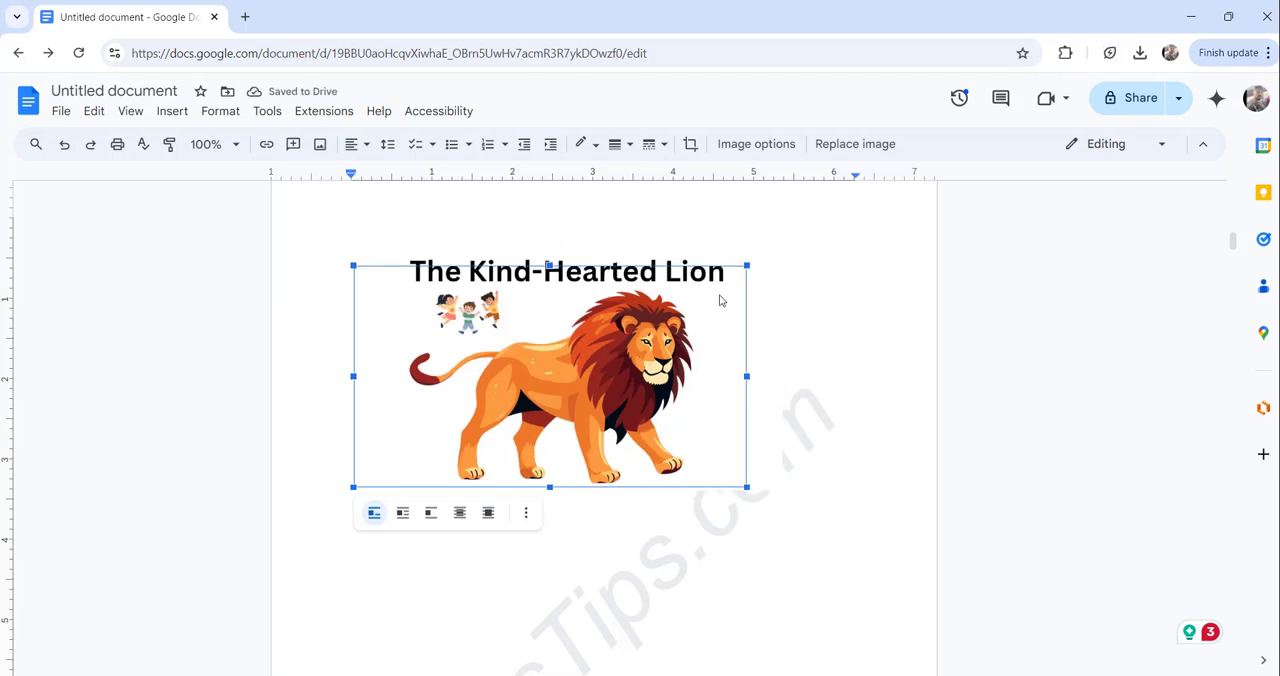
drag(746, 487, 690, 437)
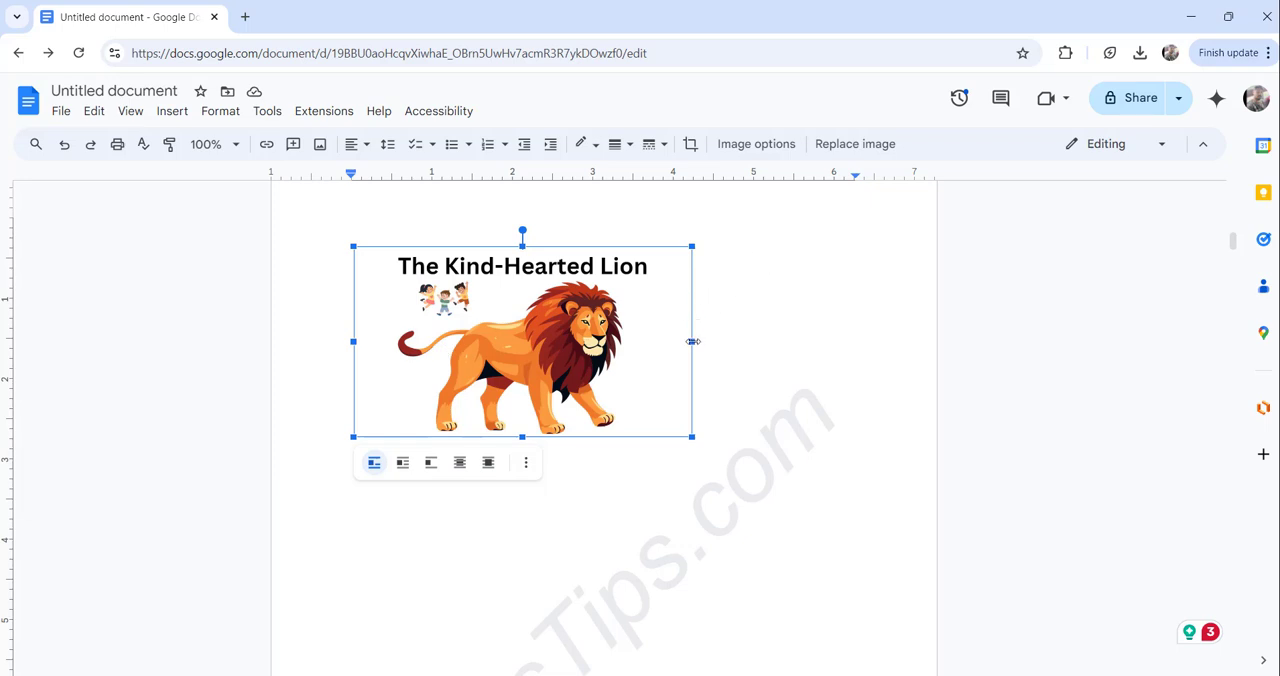
drag(691, 341, 763, 397)
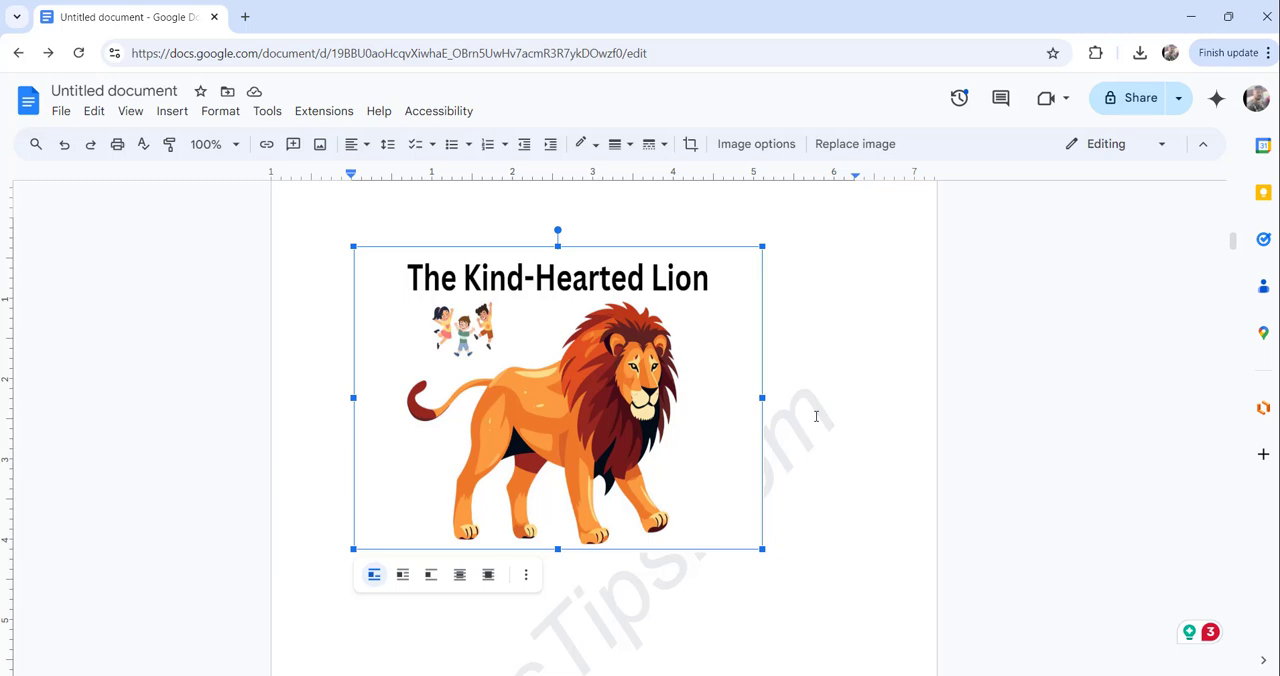
mouse_move(816, 387)
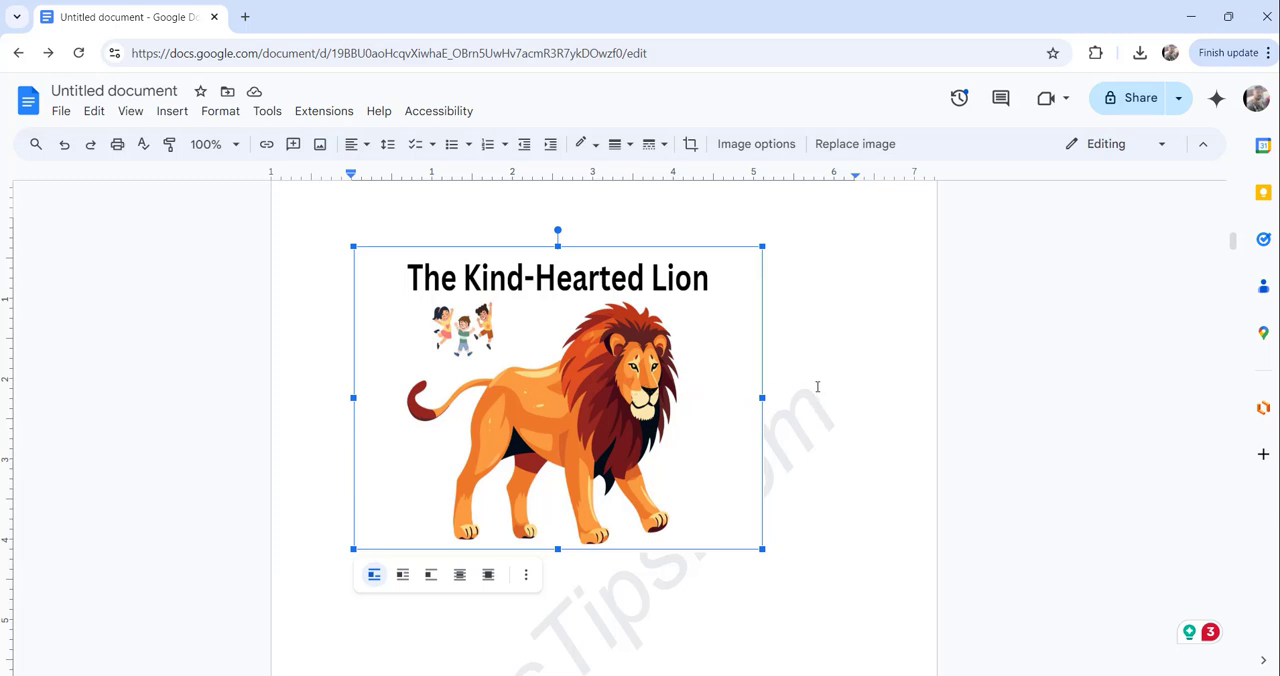
mouse_move(756, 143)
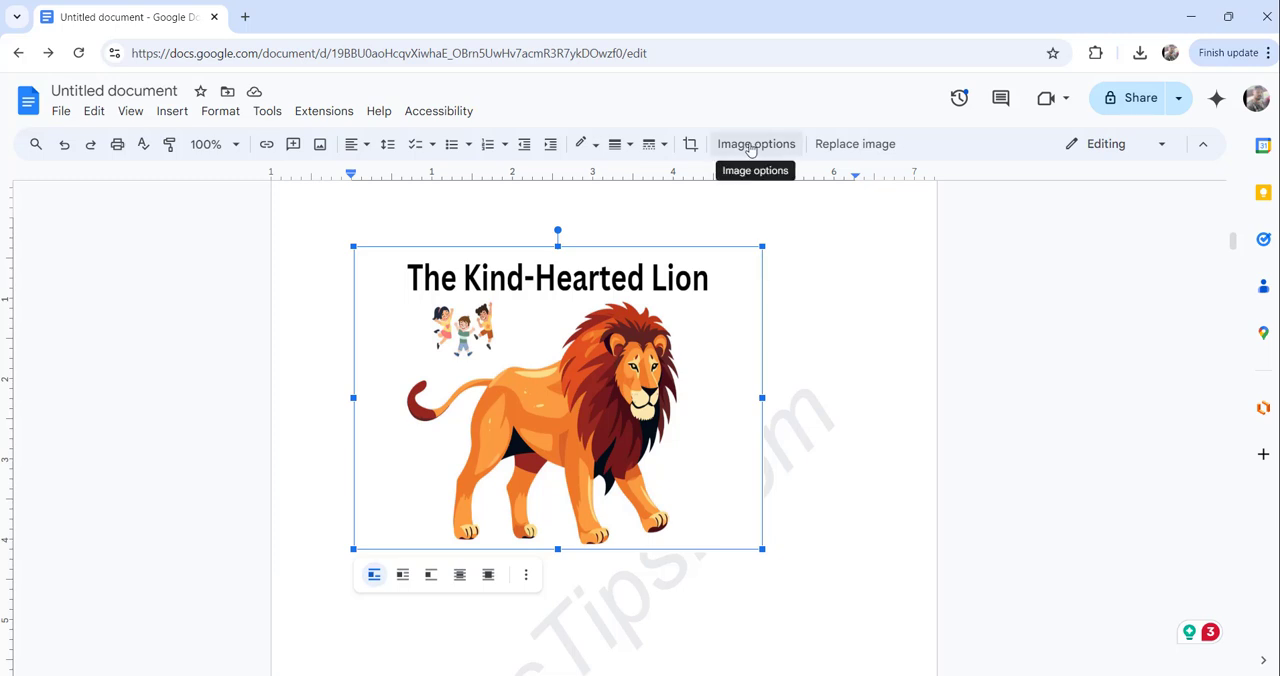
Step: Open Image options for the lion image, finally via its right-click menu
click(755, 143)
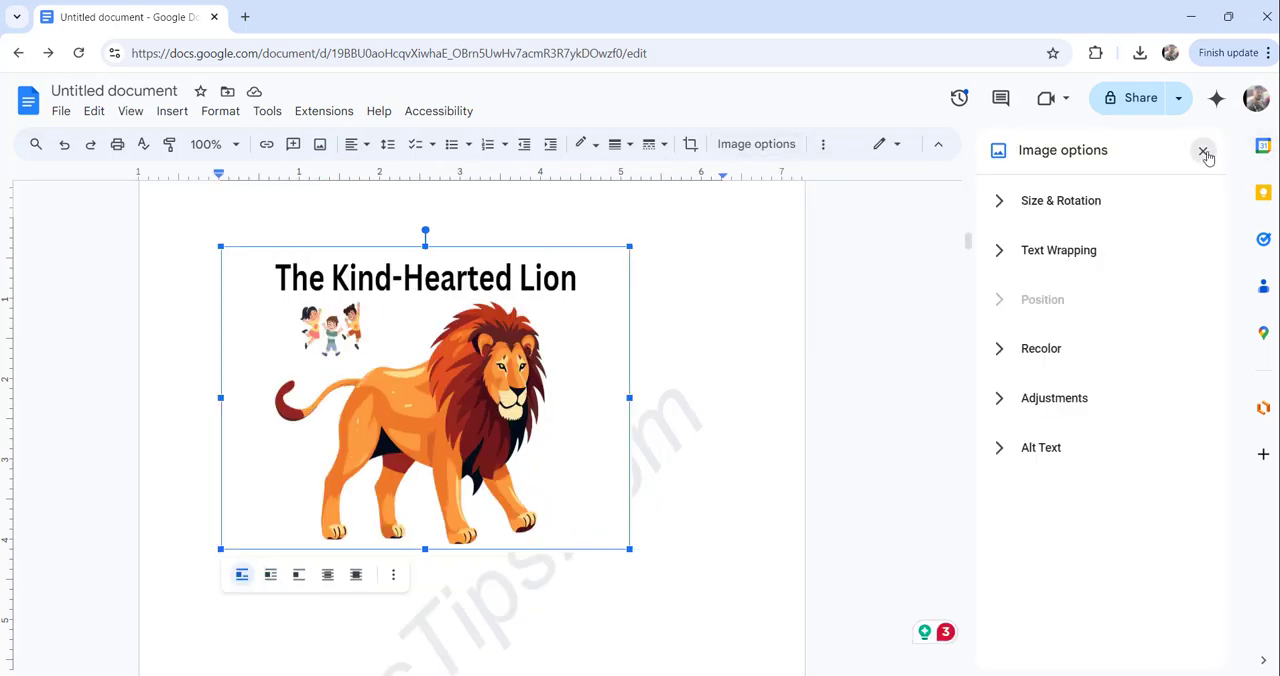
right_click(475, 400)
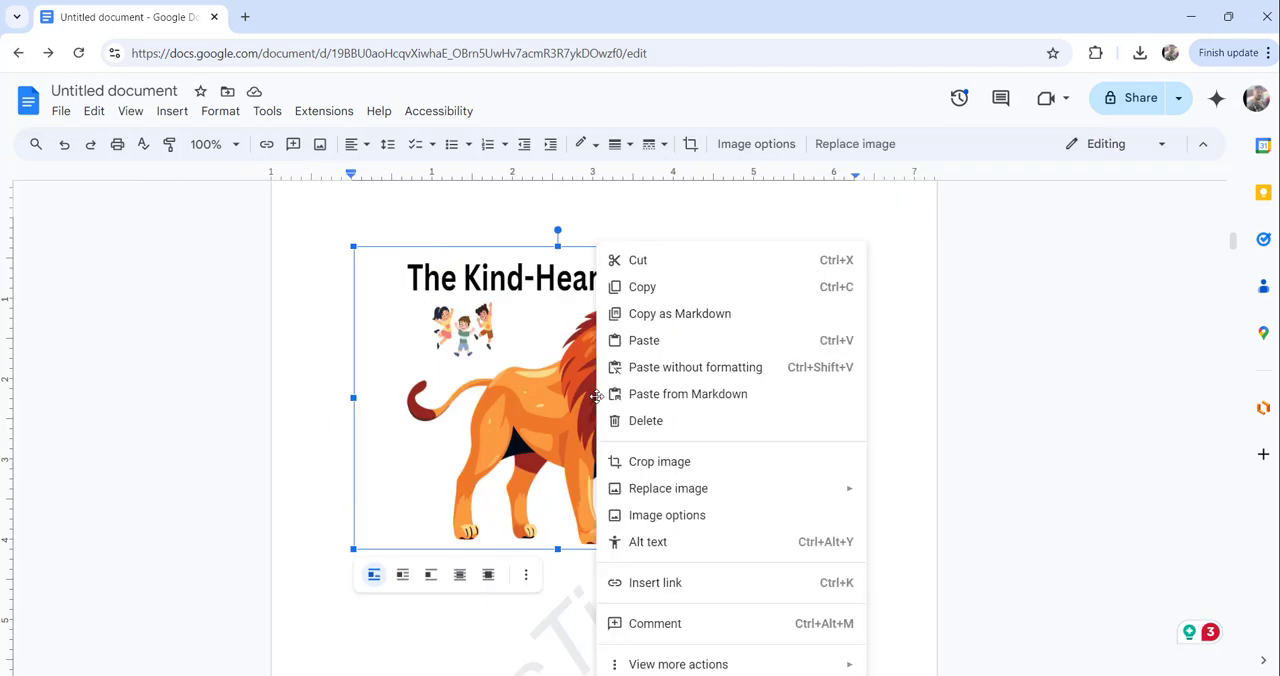
mouse_move(666, 514)
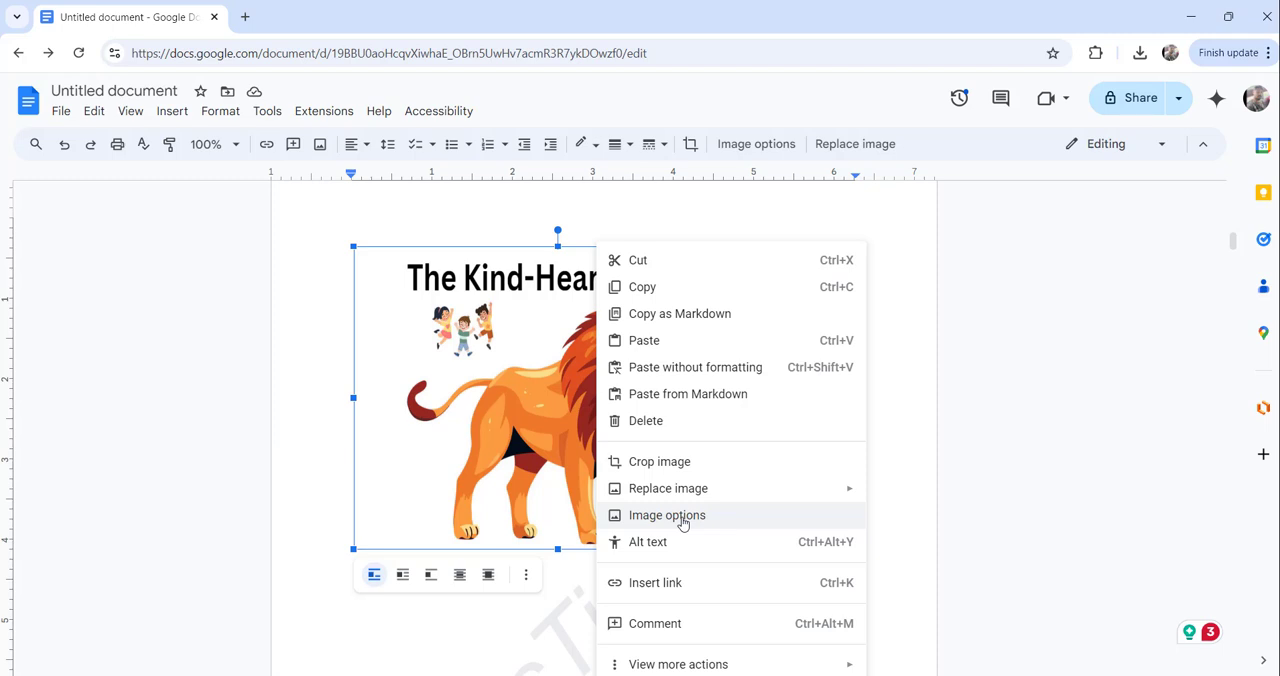
click(667, 515)
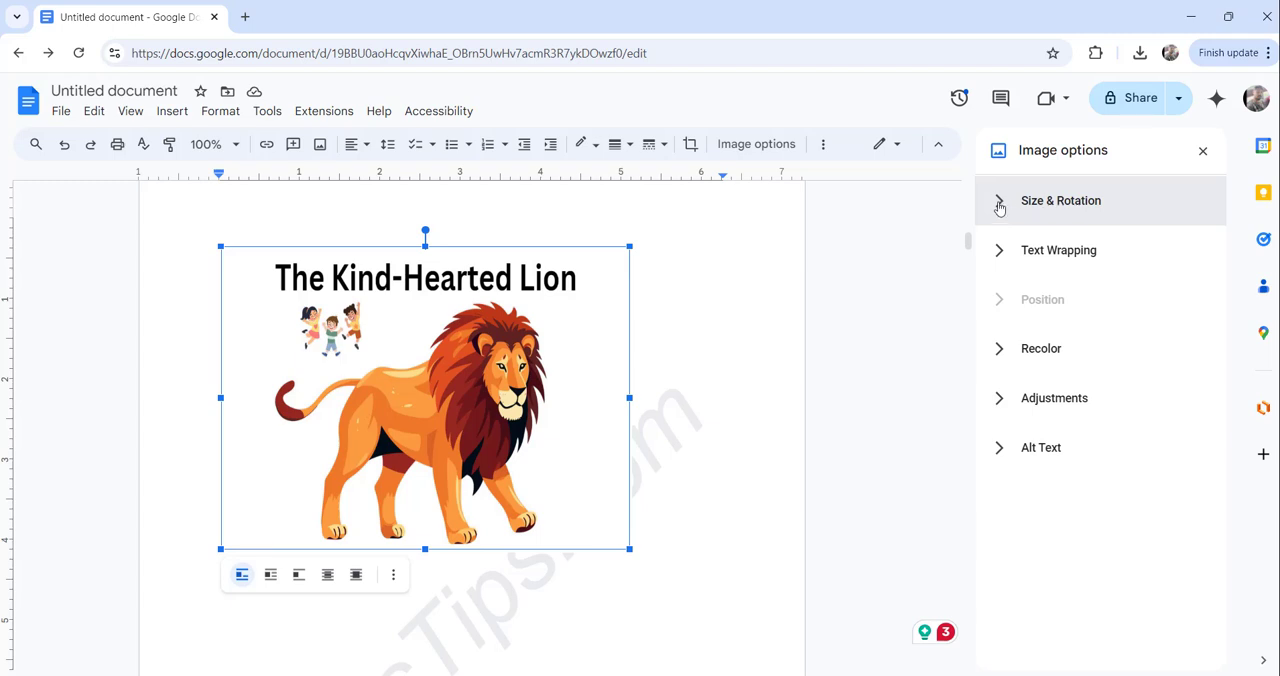
Step: Expand Size & Rotation, set the width to 4 in, and select the height value
click(1060, 200)
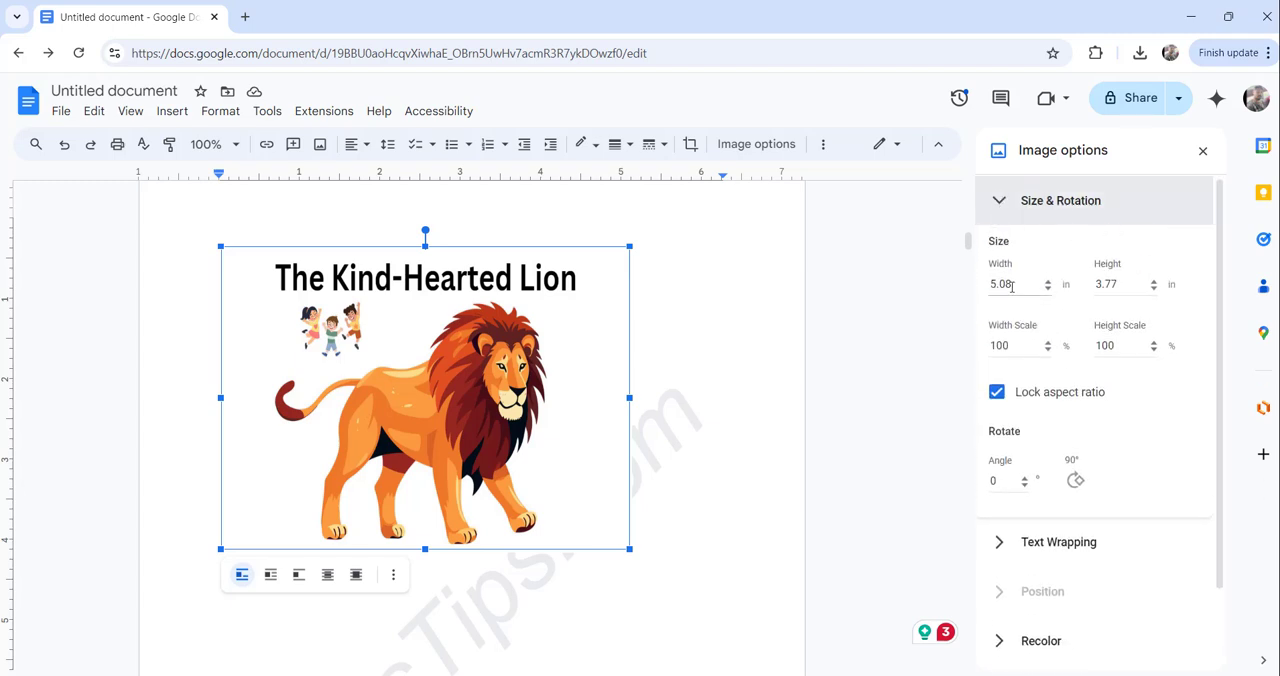
click(1015, 285)
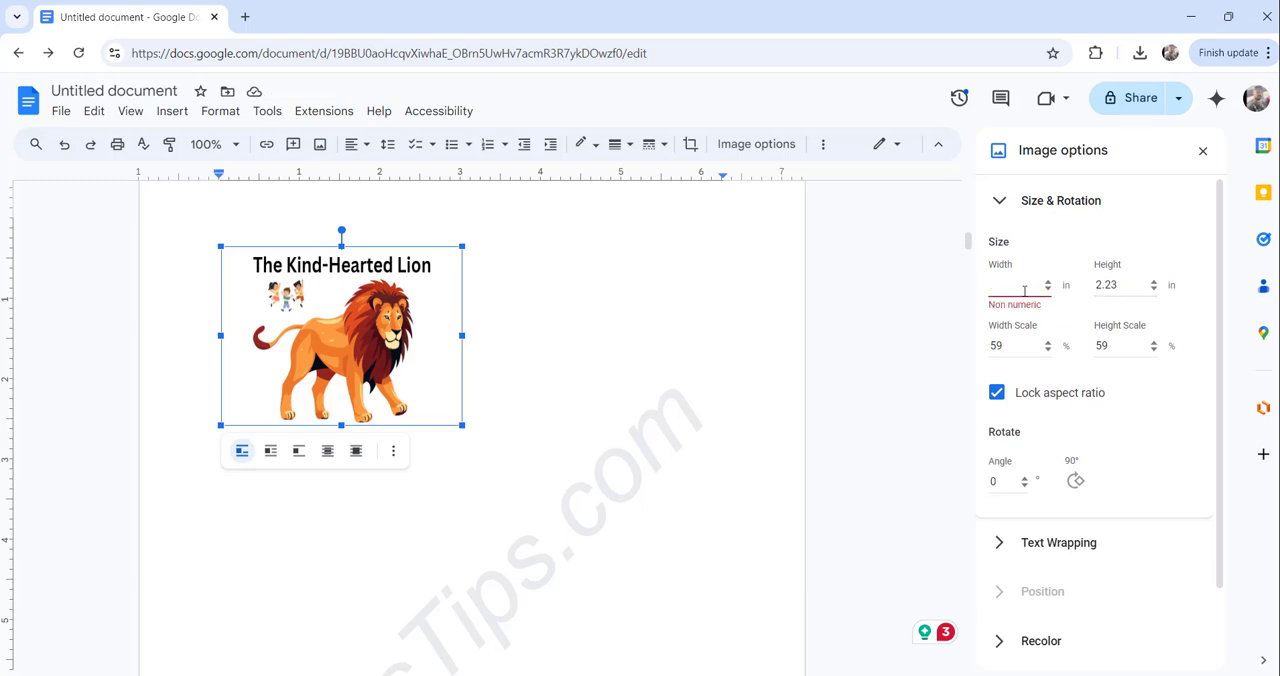
text(4)
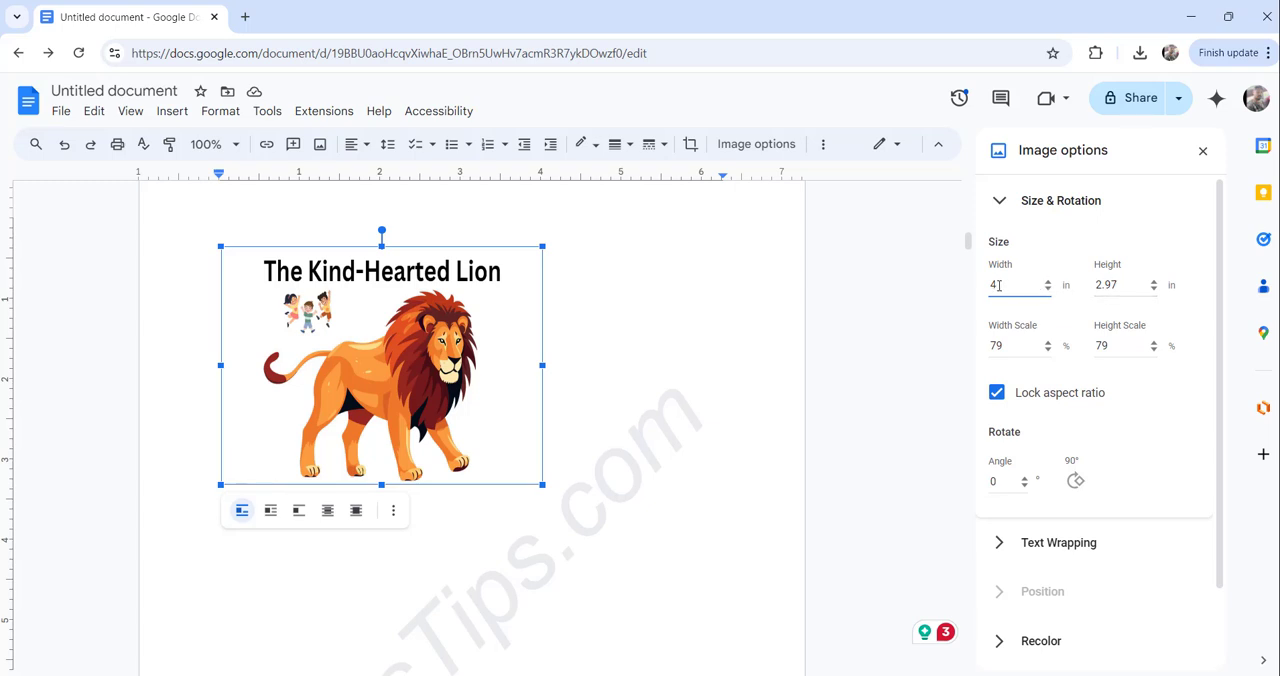
click(1120, 285)
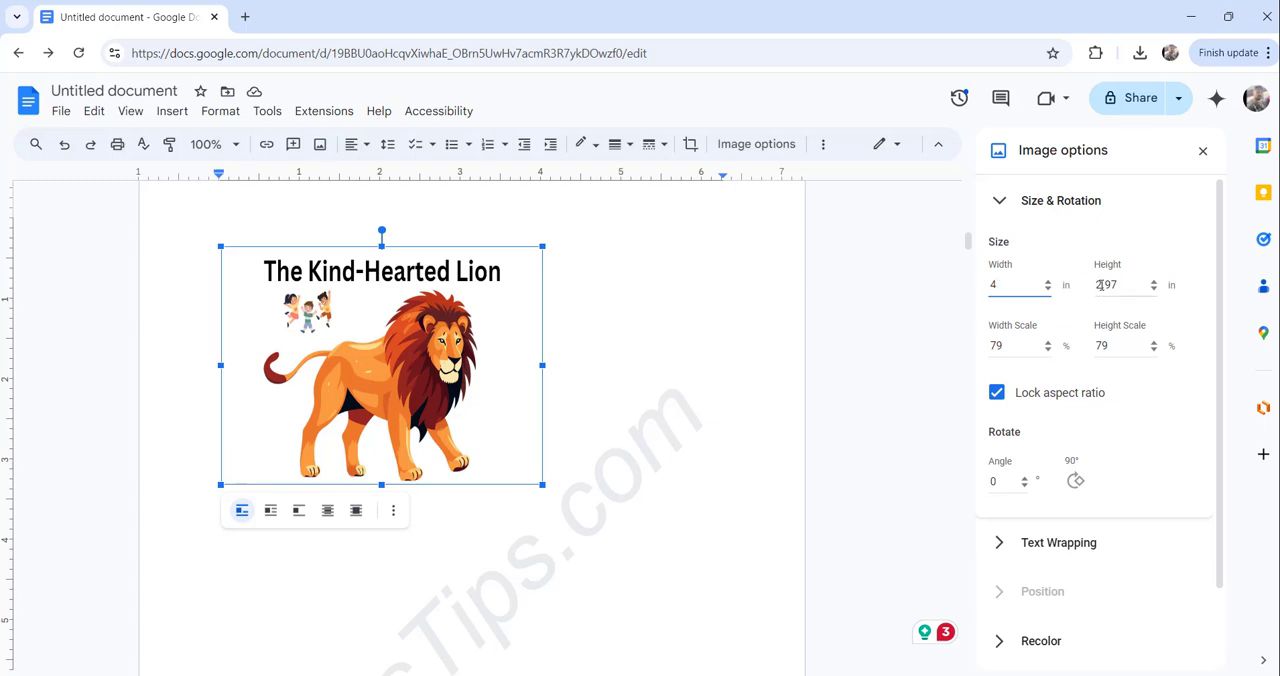
triple_click(1120, 285)
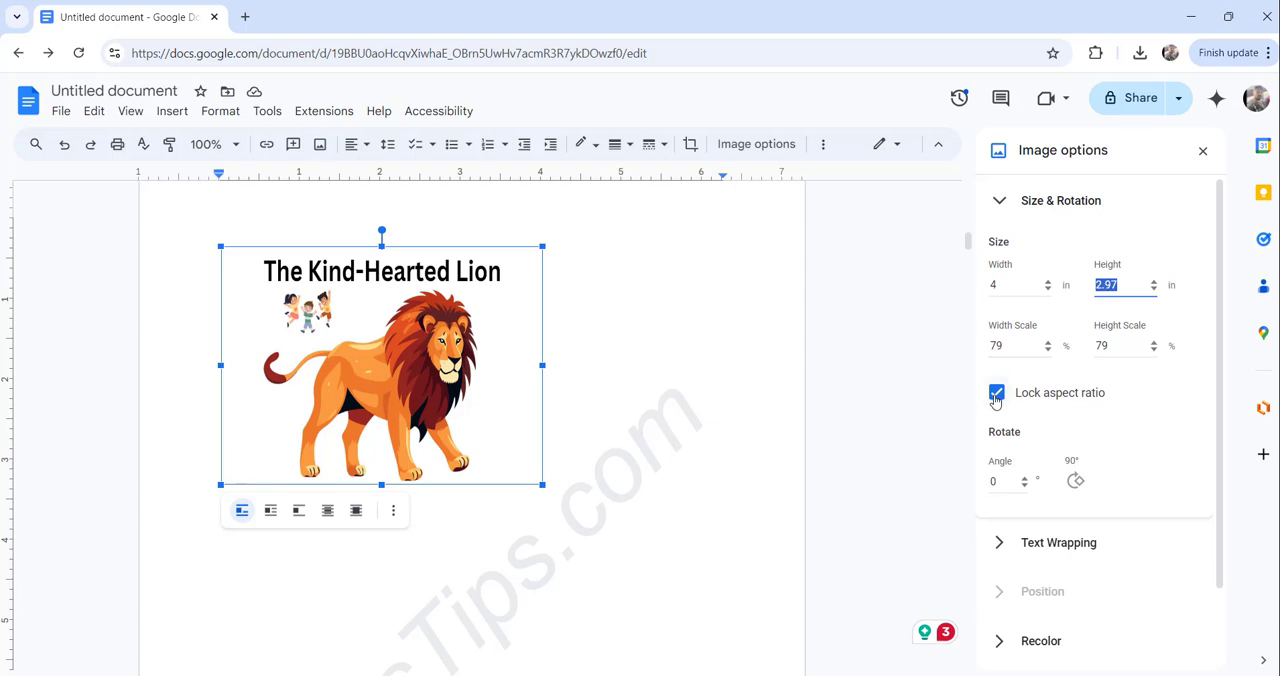
mouse_move(1013, 400)
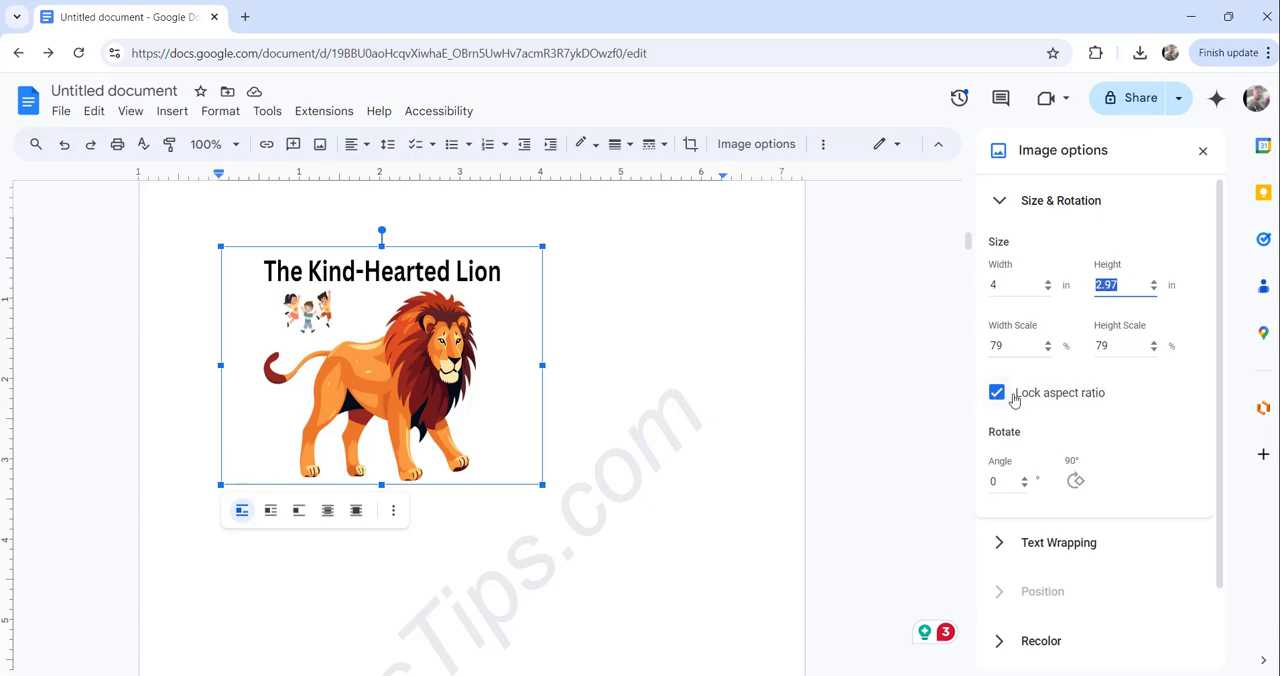
Step: Uncheck Lock aspect ratio and type new values into the size fields
click(996, 392)
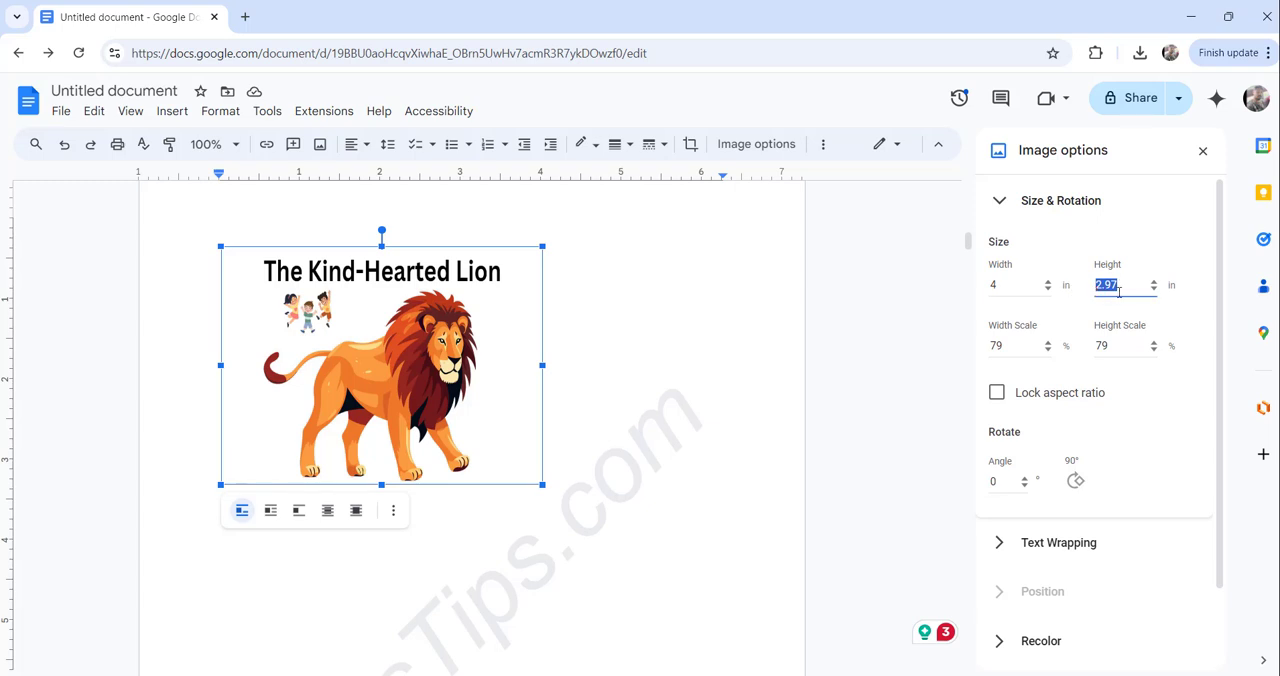
text(3)
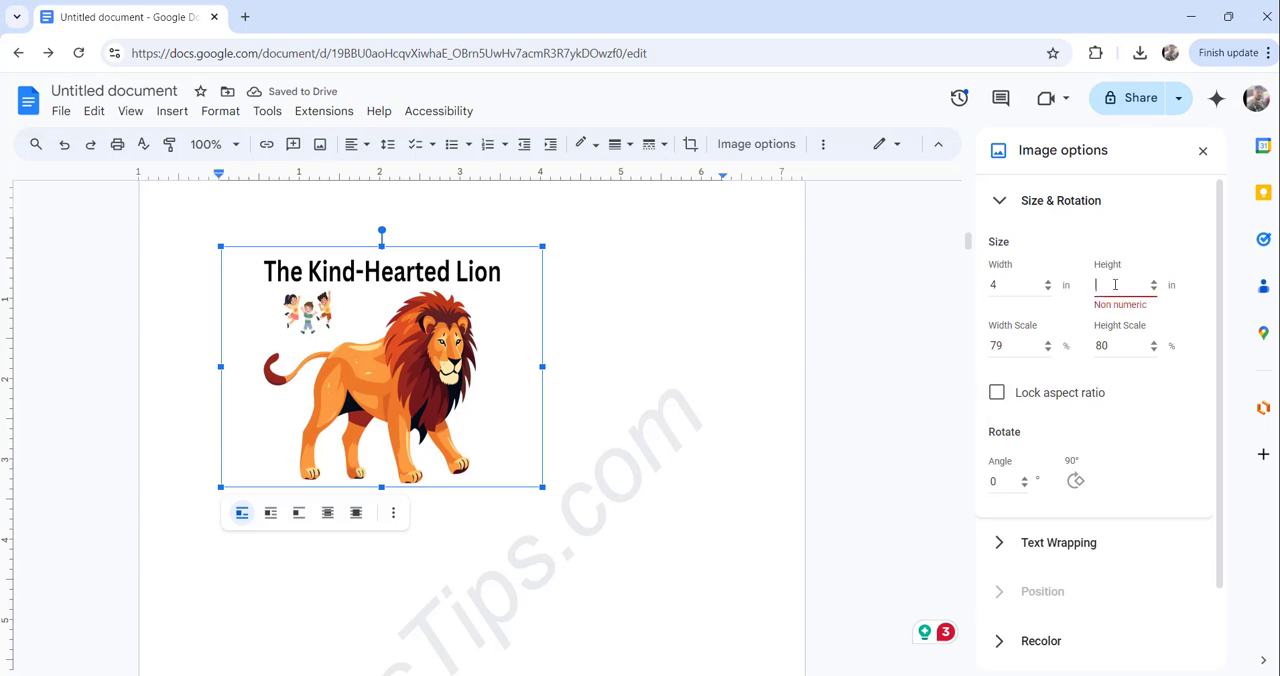
text(7)
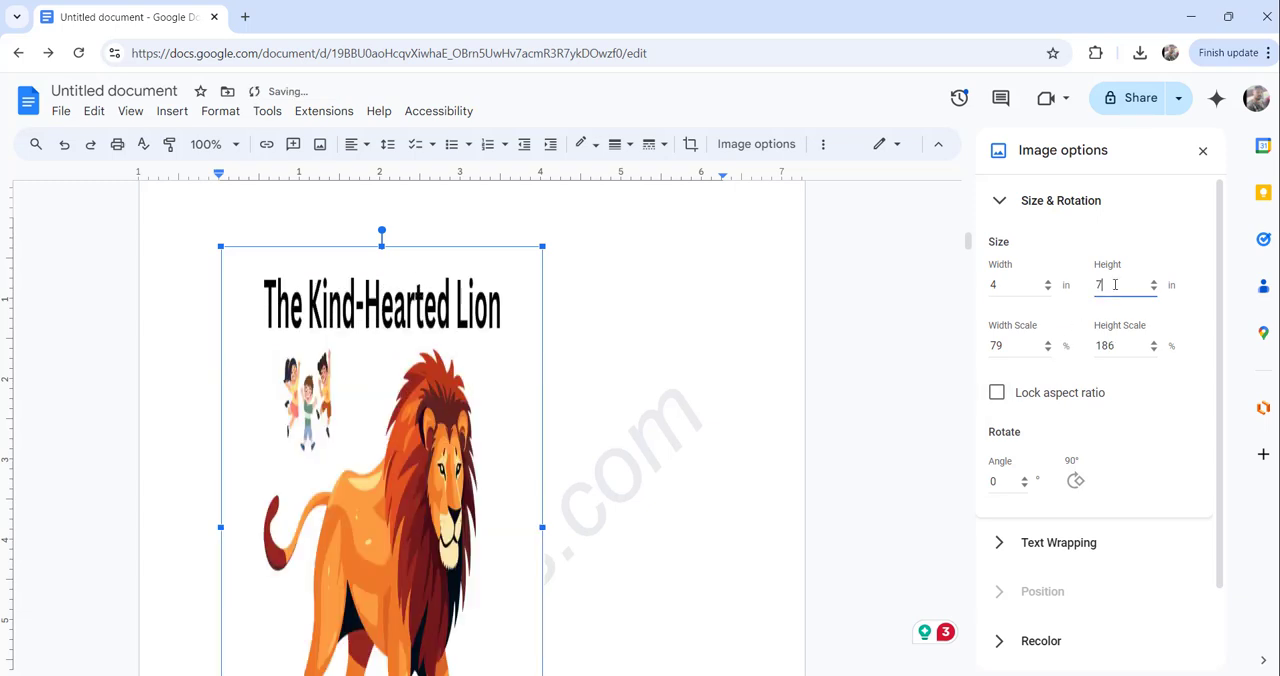
text(8)
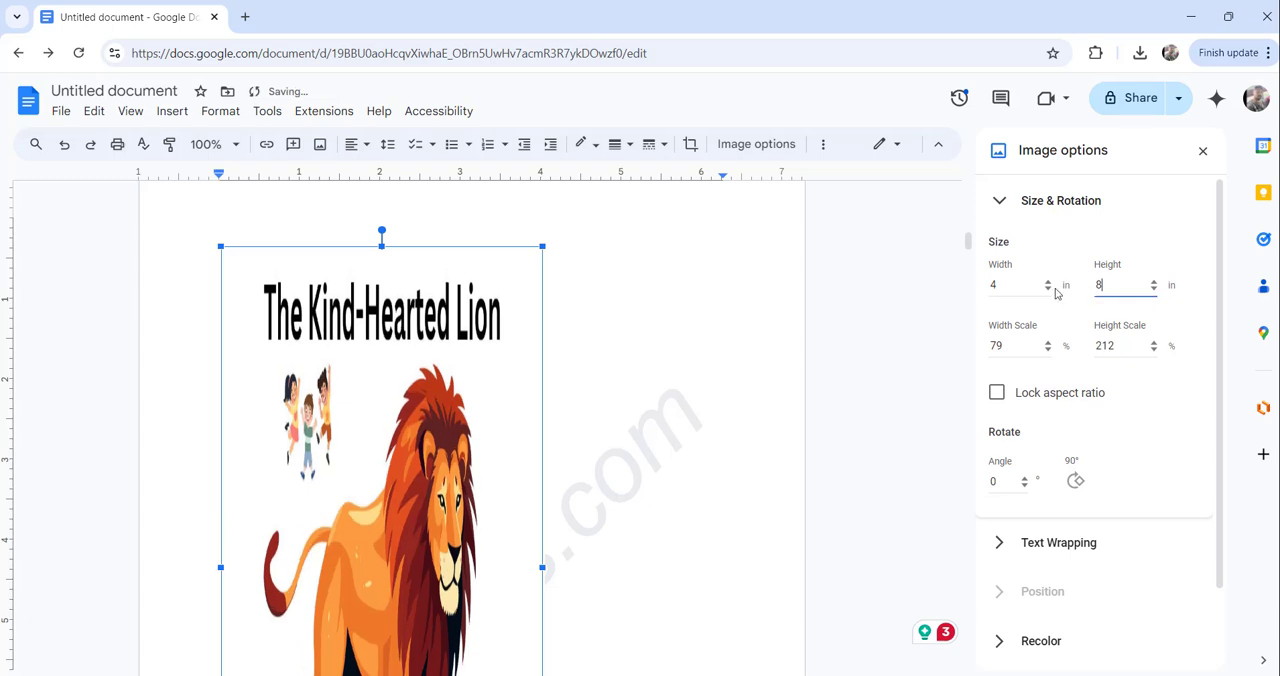
text(5)
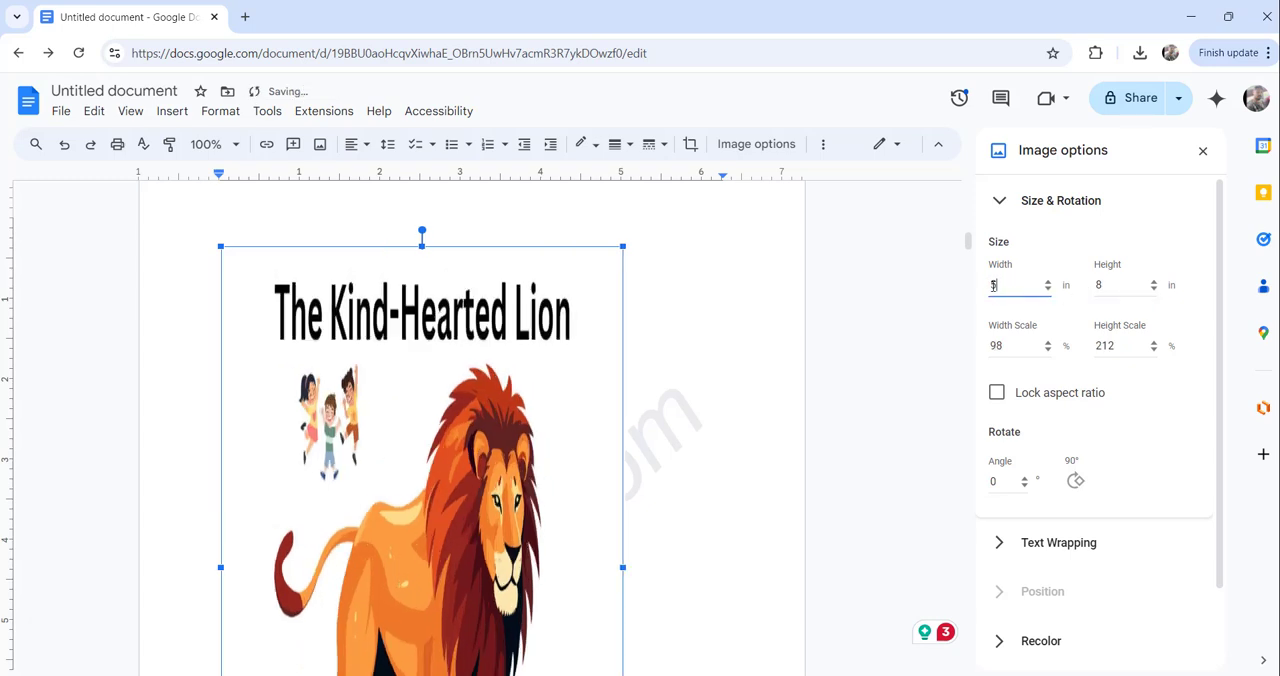
text(5)
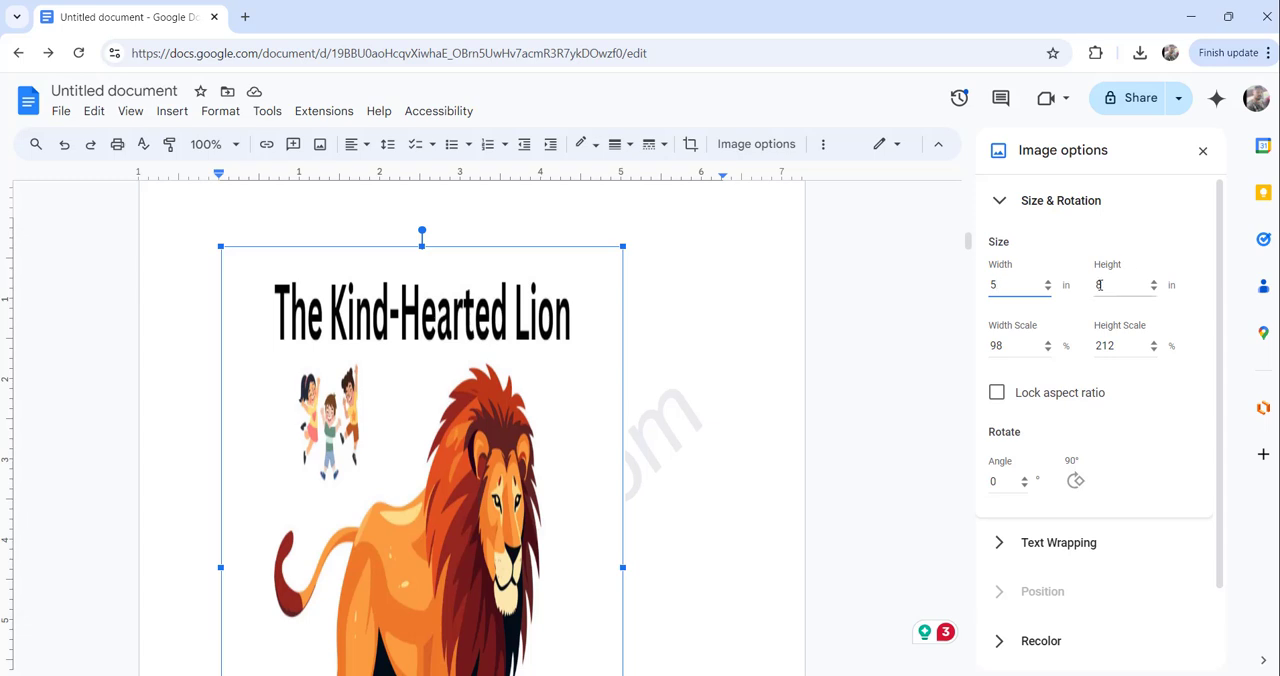
text(8)
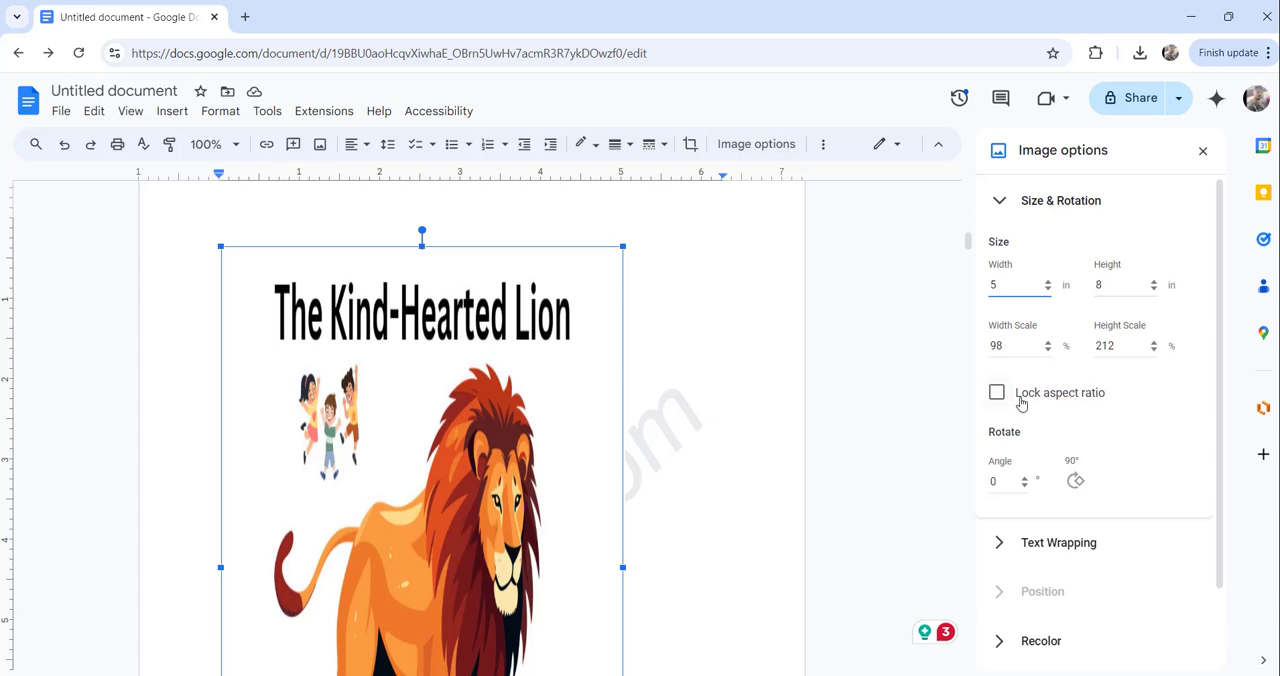
Step: Replace the image width with 3 inches
click(1010, 285)
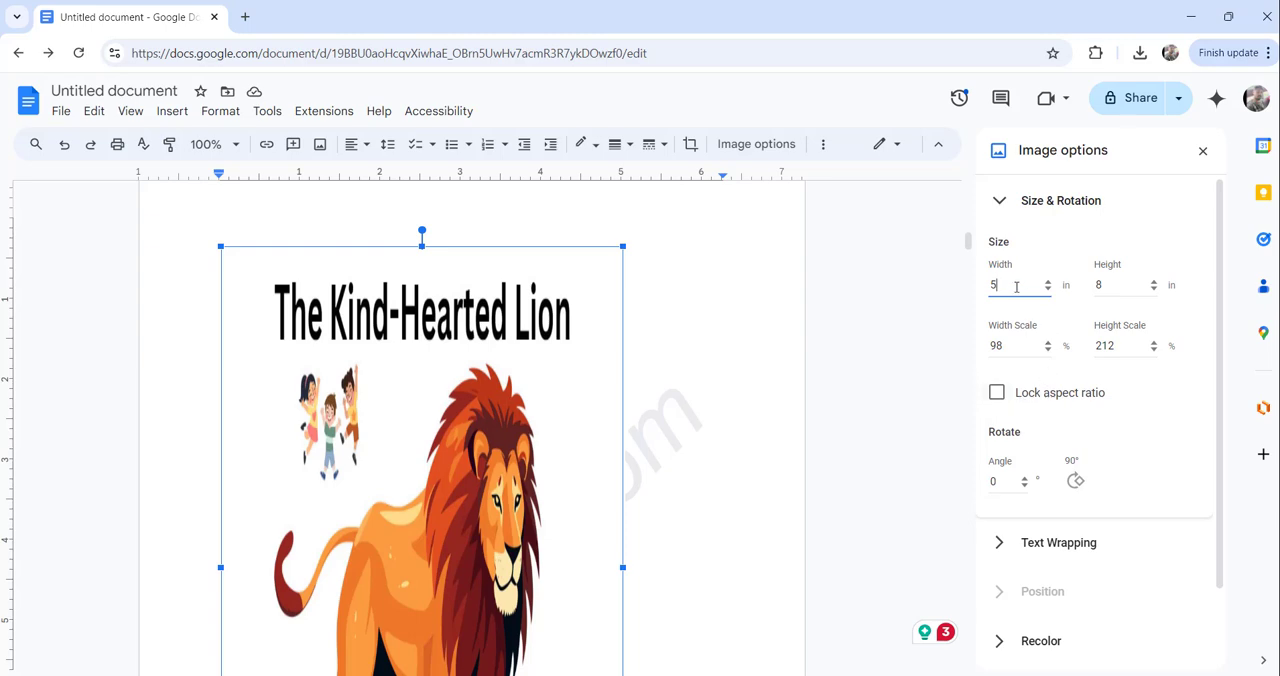
key(Backspace)
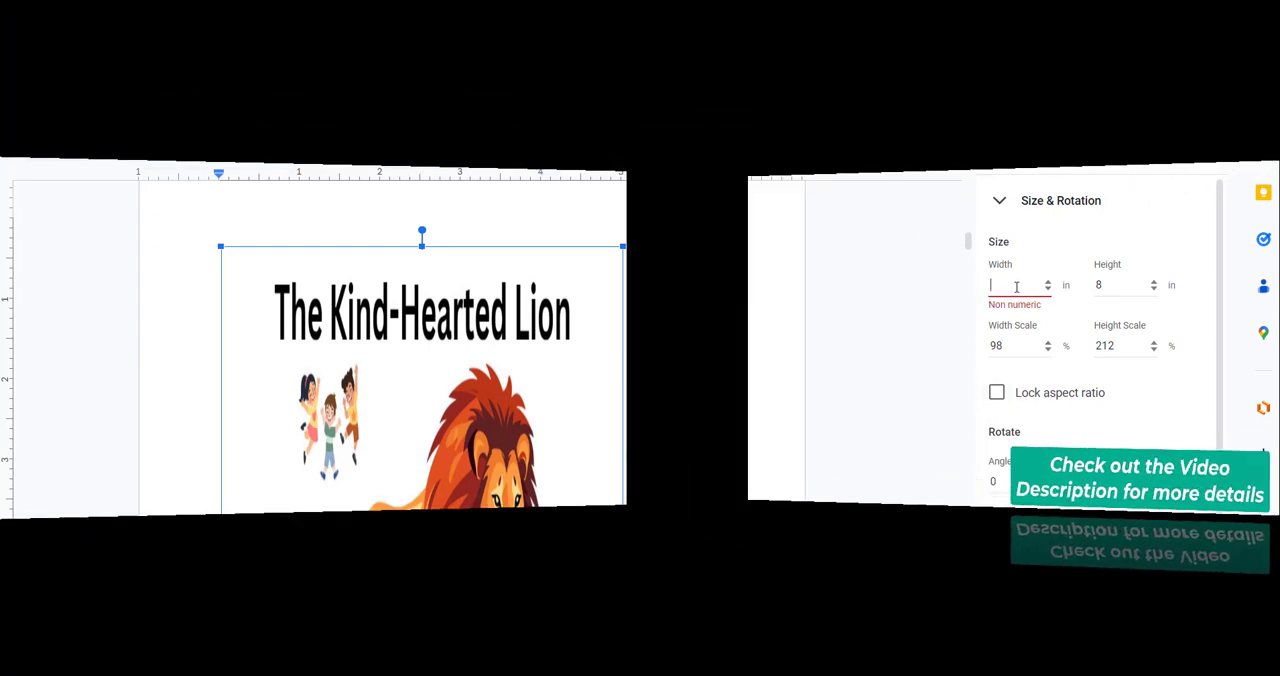
text(3)
click(1127, 285)
text(2)
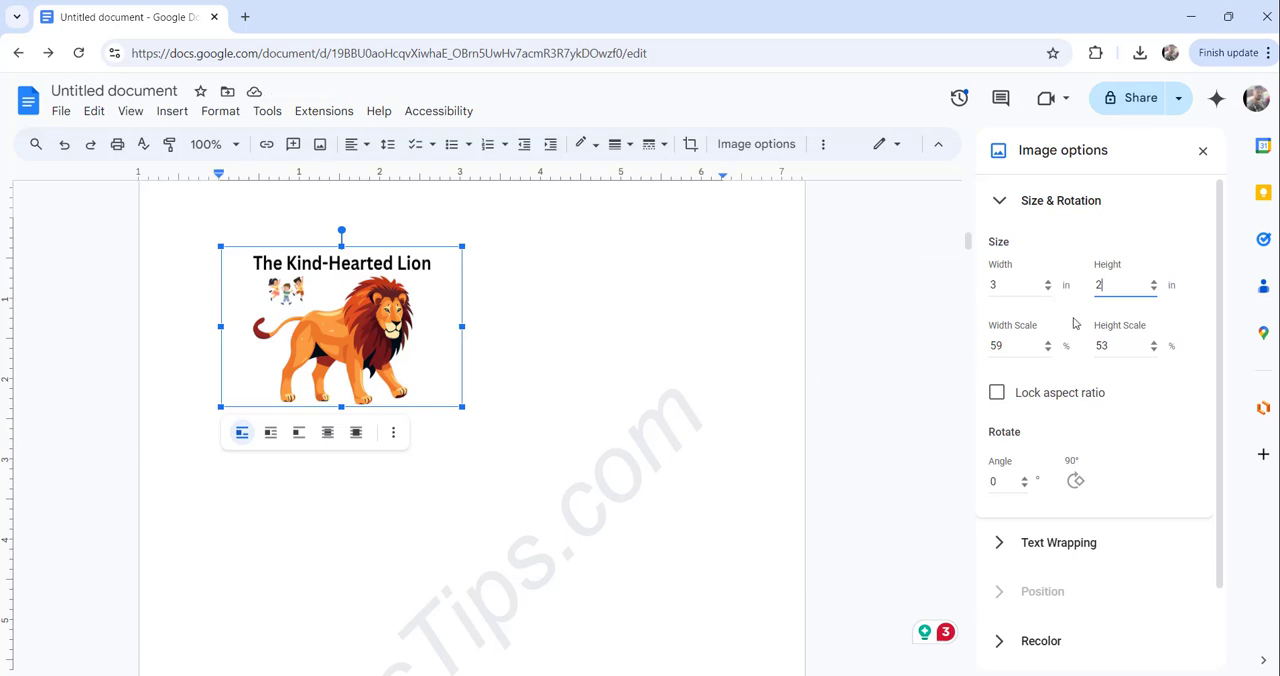
click(609, 319)
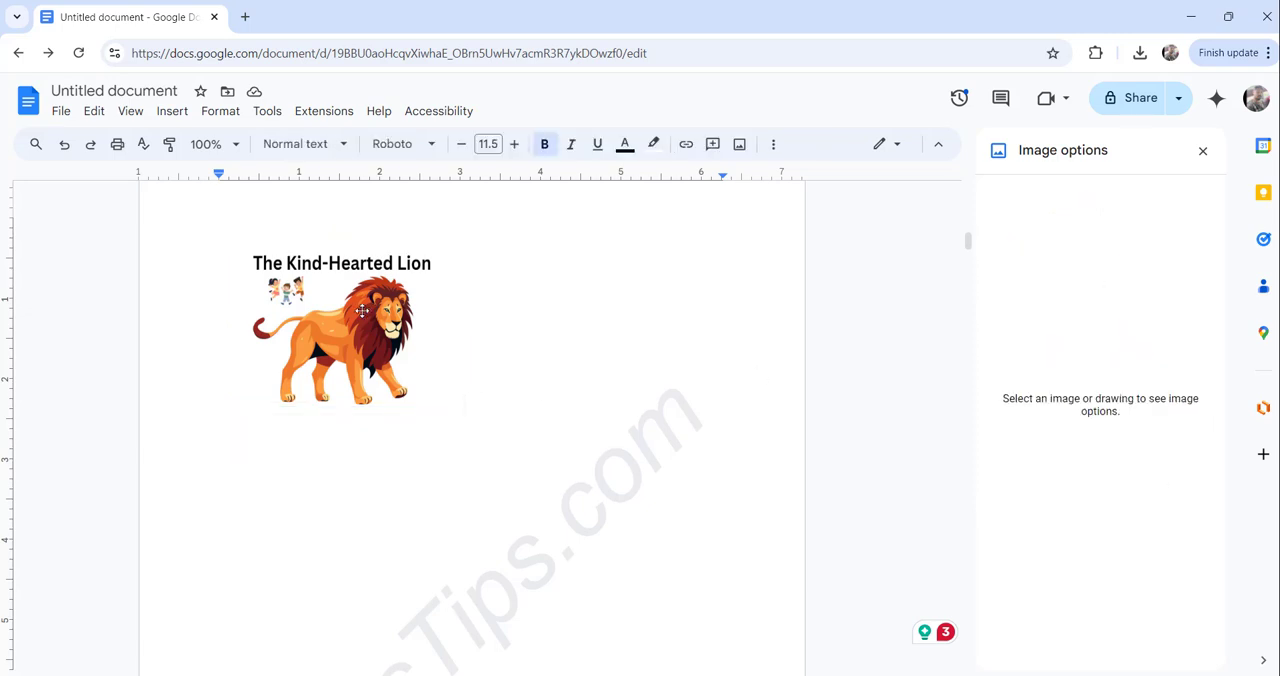
click(360, 330)
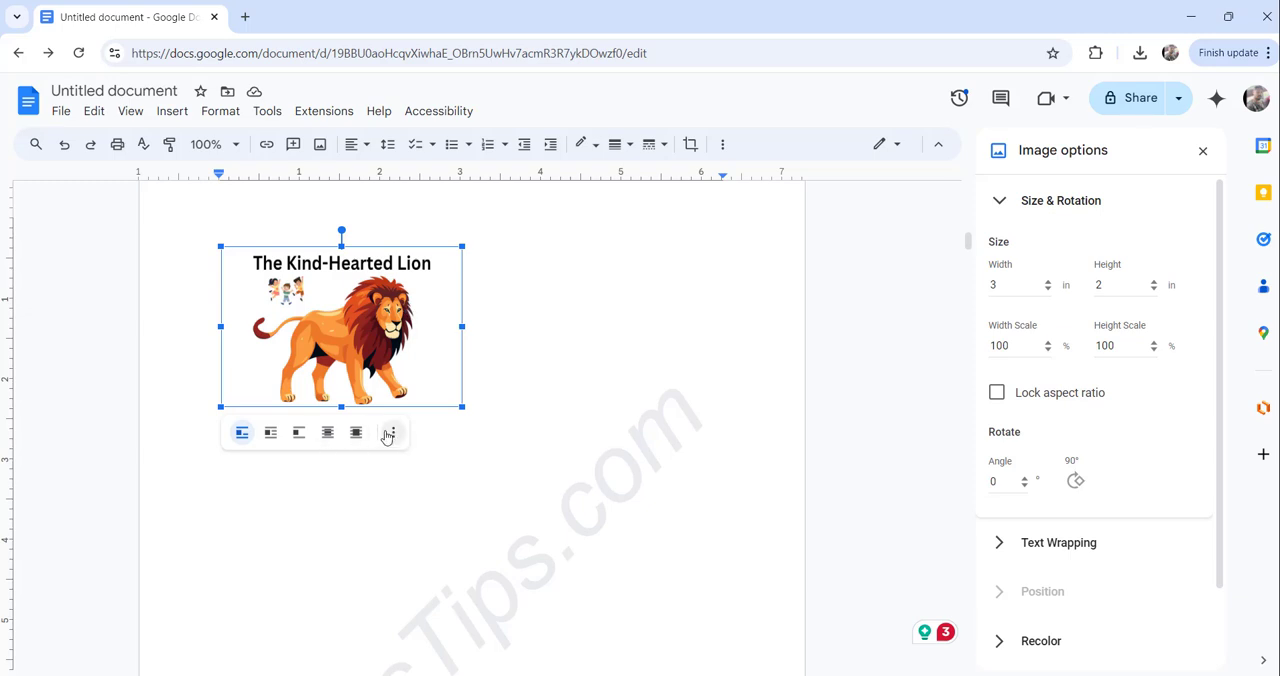
mouse_move(389, 433)
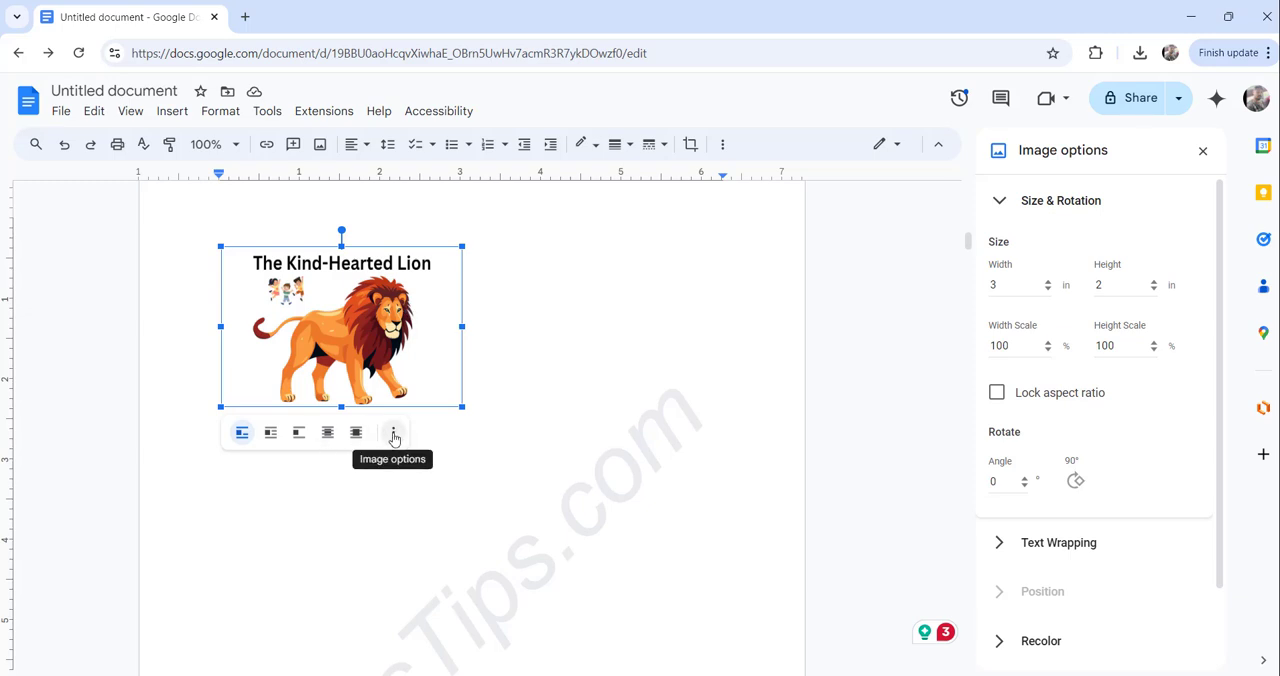
click(393, 432)
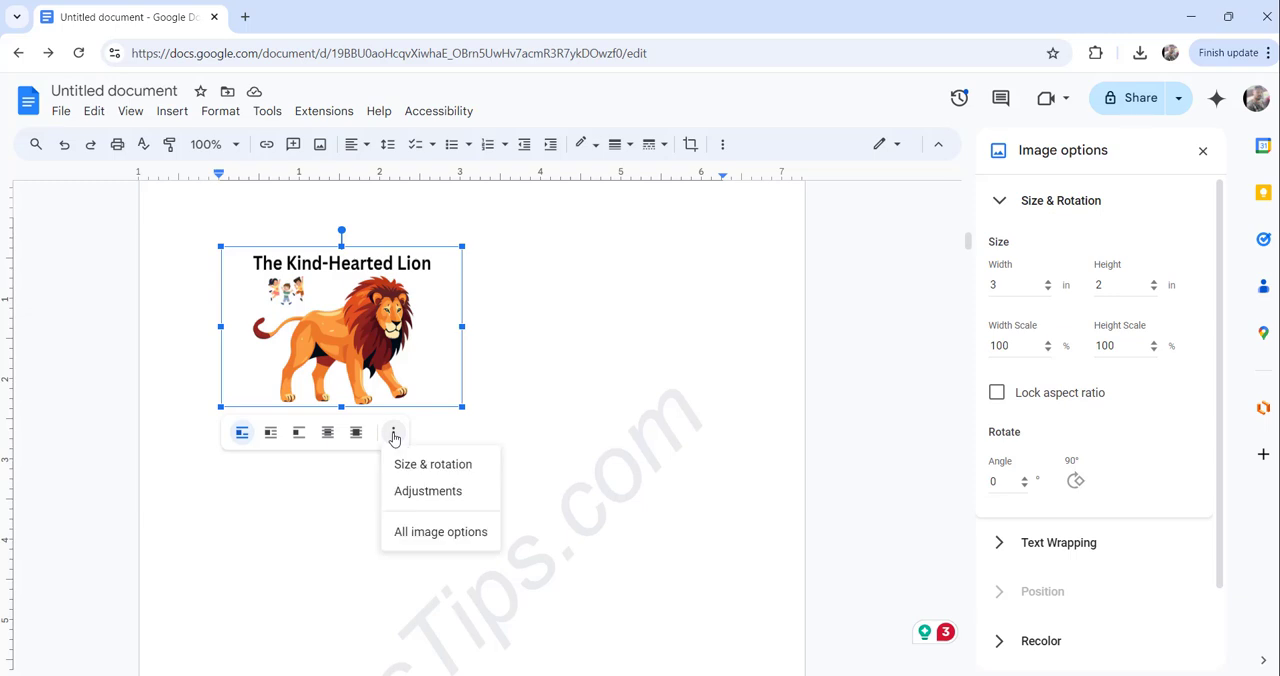
mouse_move(433, 464)
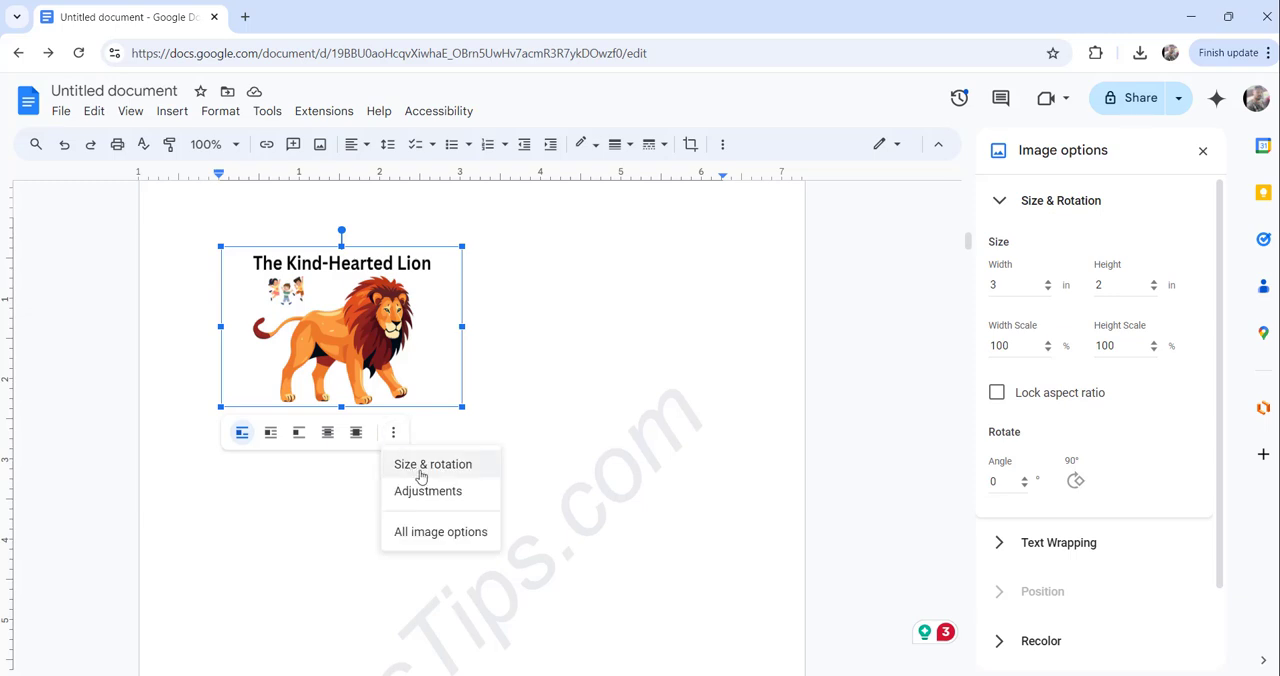
click(432, 464)
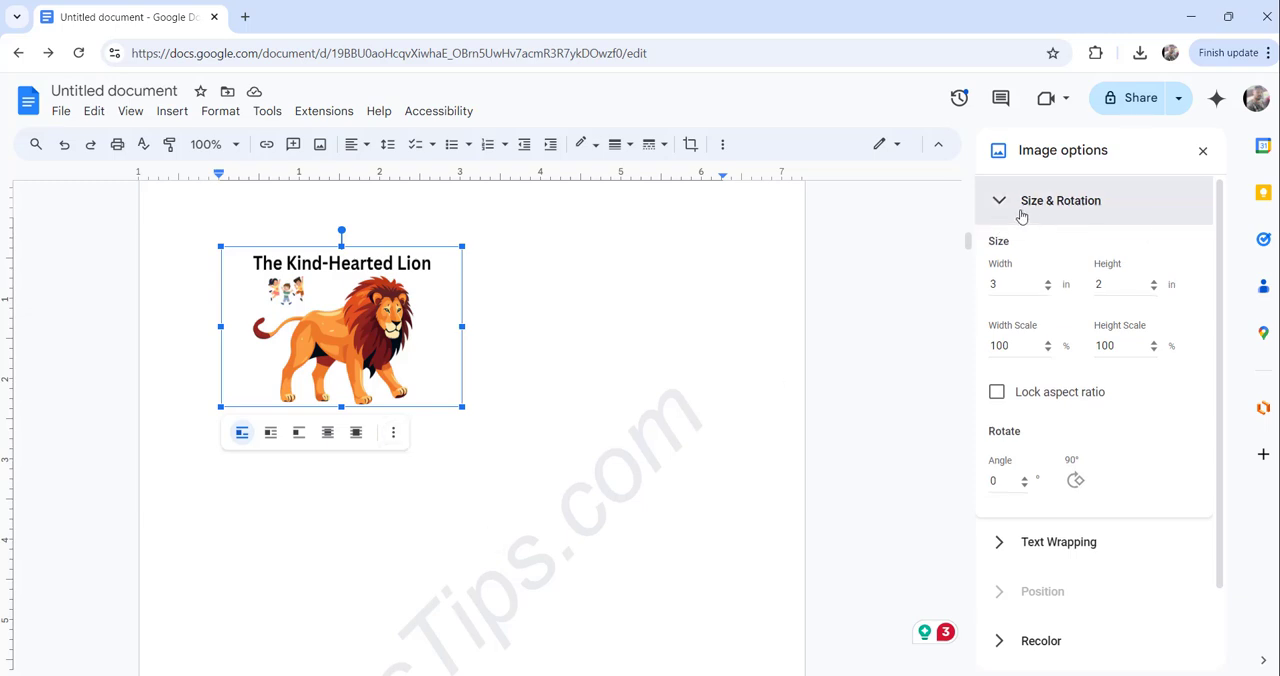
click(1203, 150)
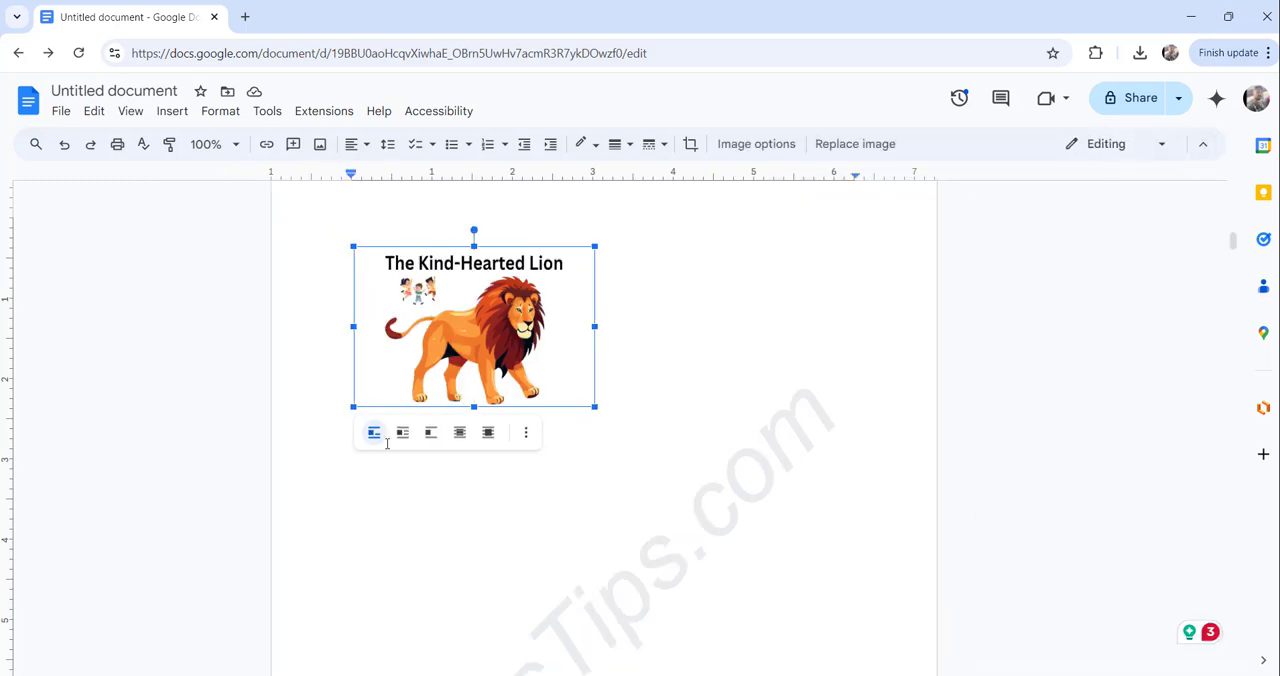
click(526, 432)
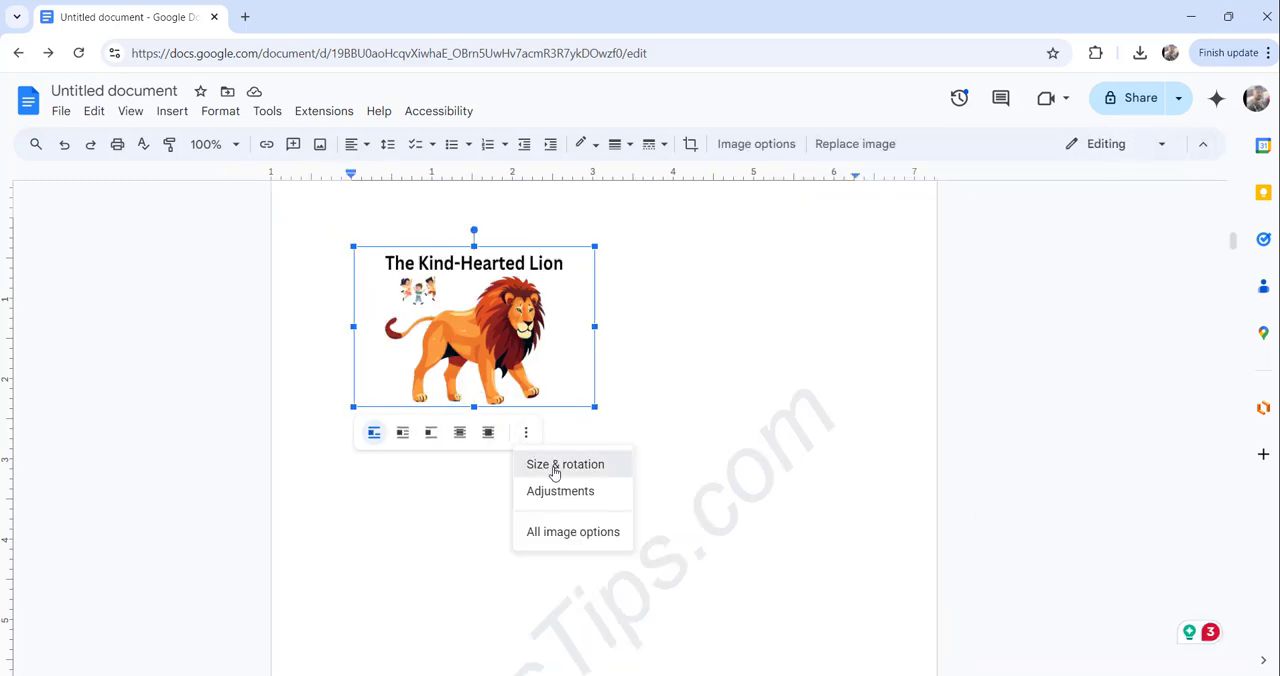
click(565, 463)
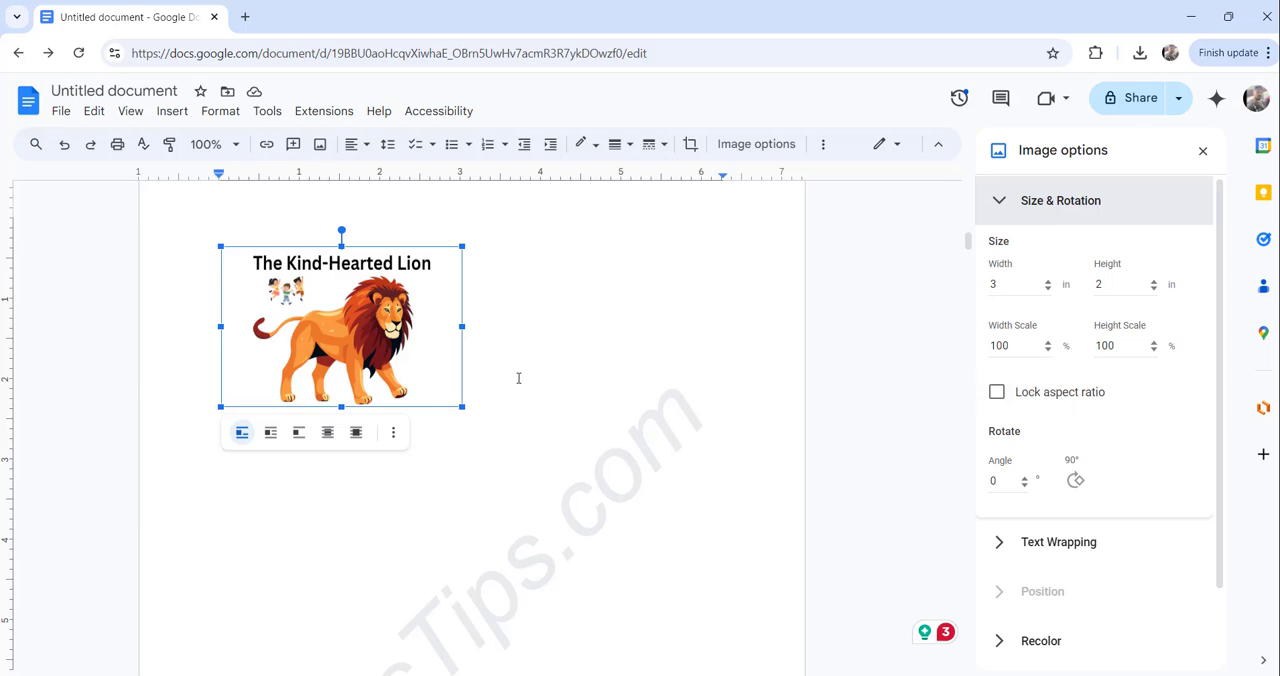
mouse_move(439, 367)
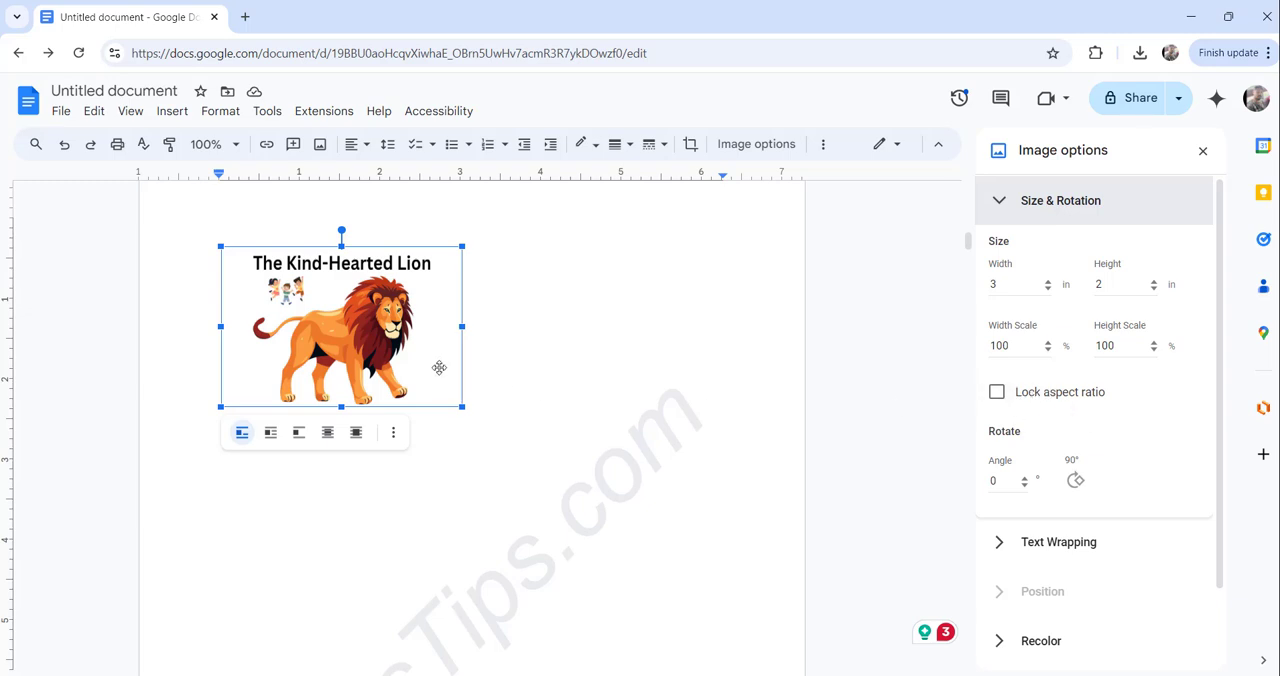